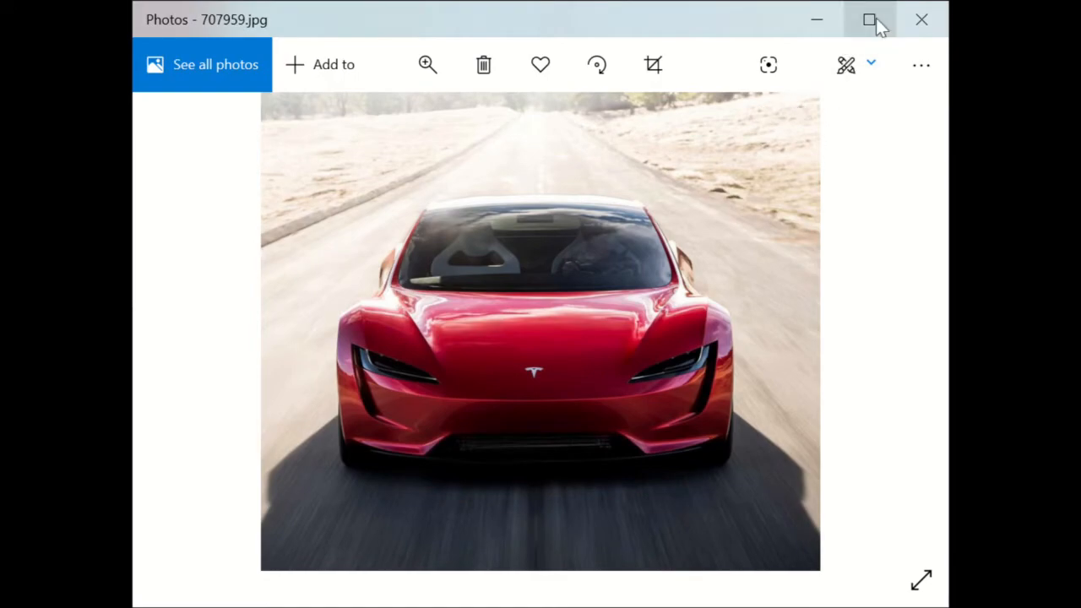
- Maximize the Photos window so the red Roadster front view fills the screen
{"action": "left_click", "coordinate": [868, 21]}
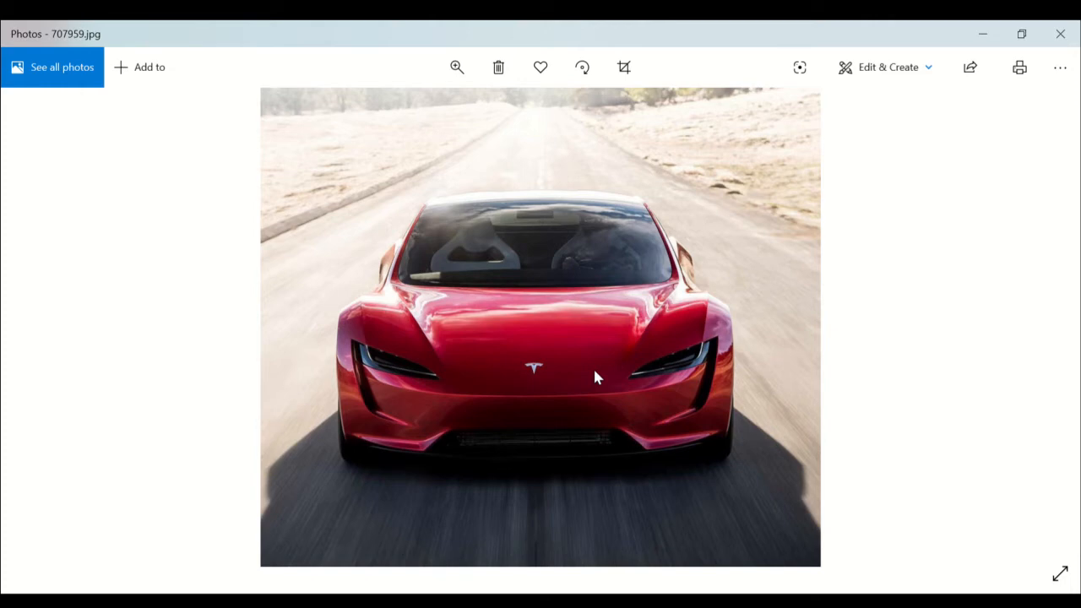
{"action": "mouse_move", "coordinate": [1037, 327]}
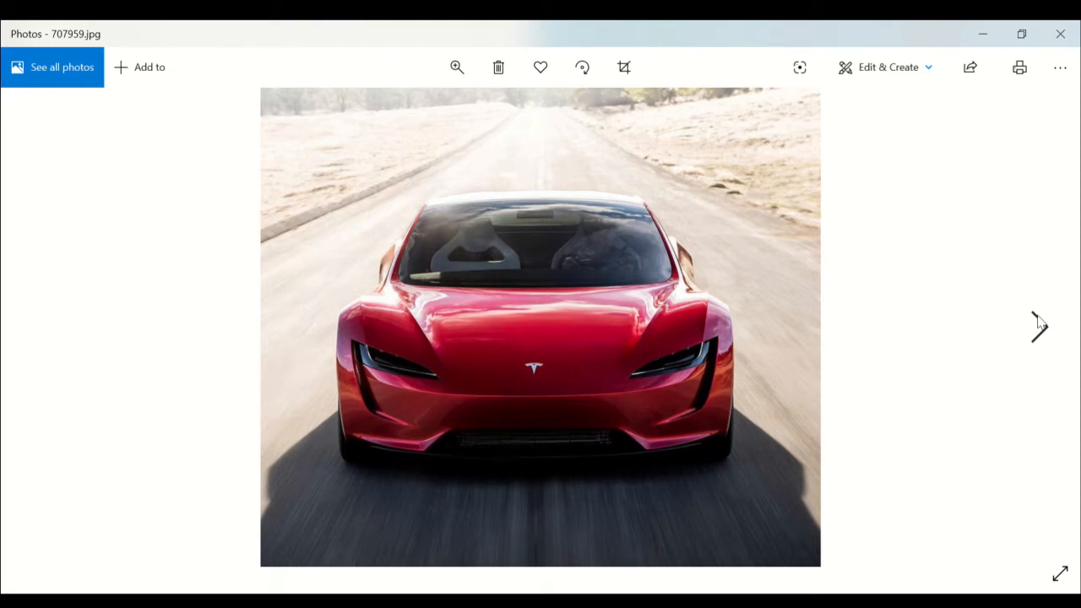
{"action": "mouse_move", "coordinate": [1046, 331]}
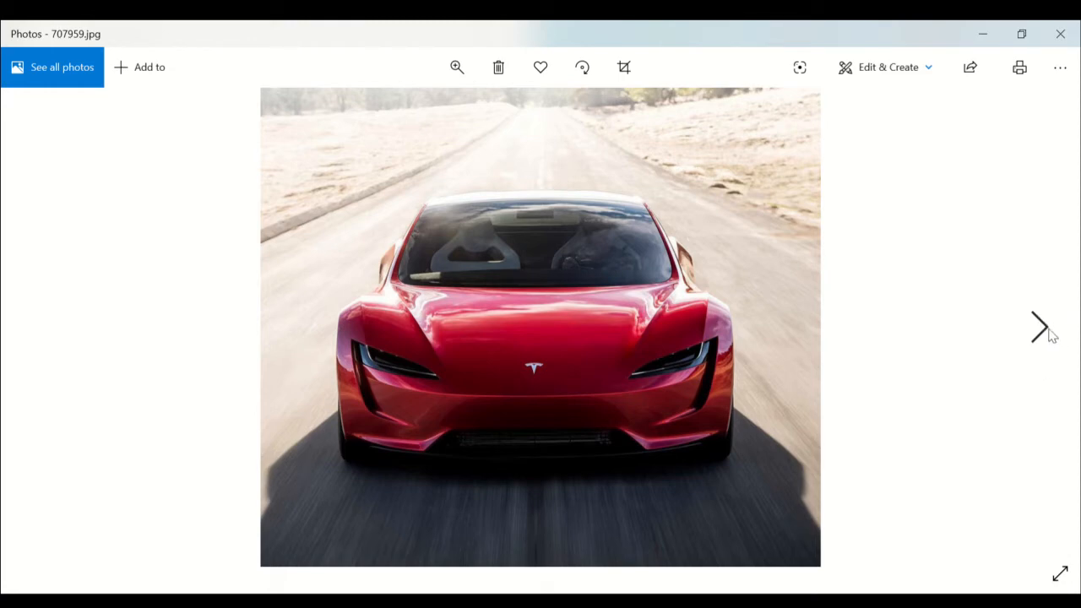
- Show the next photo, the Roadster's rear three-quarter view on black
{"action": "left_click", "coordinate": [1040, 328]}
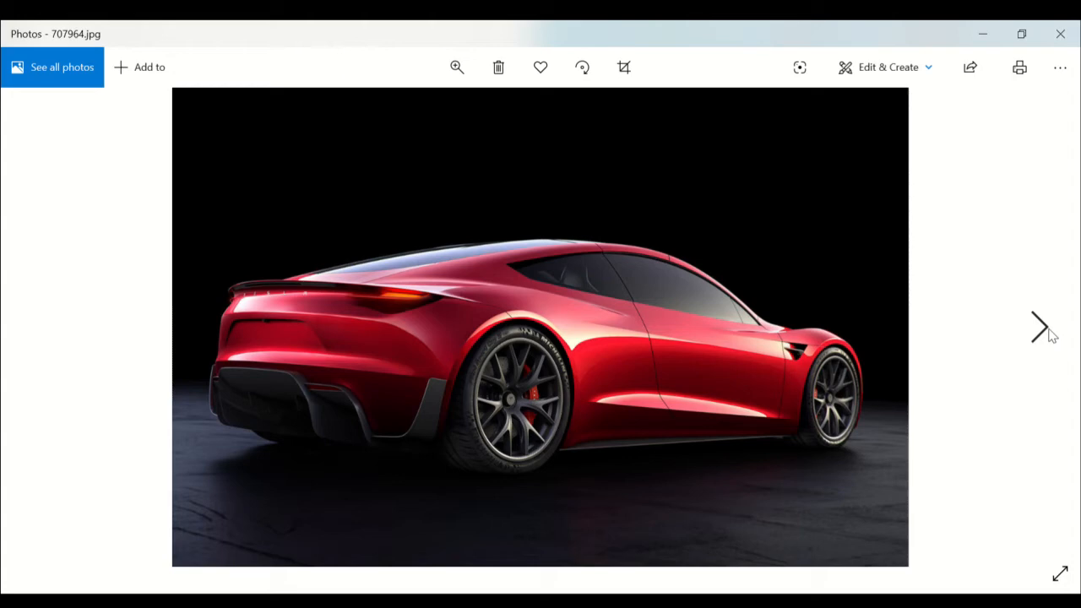
- Step forward through the driving, overhead and rear studio shots to the steering wheel close-up
{"action": "left_click", "coordinate": [1040, 327]}
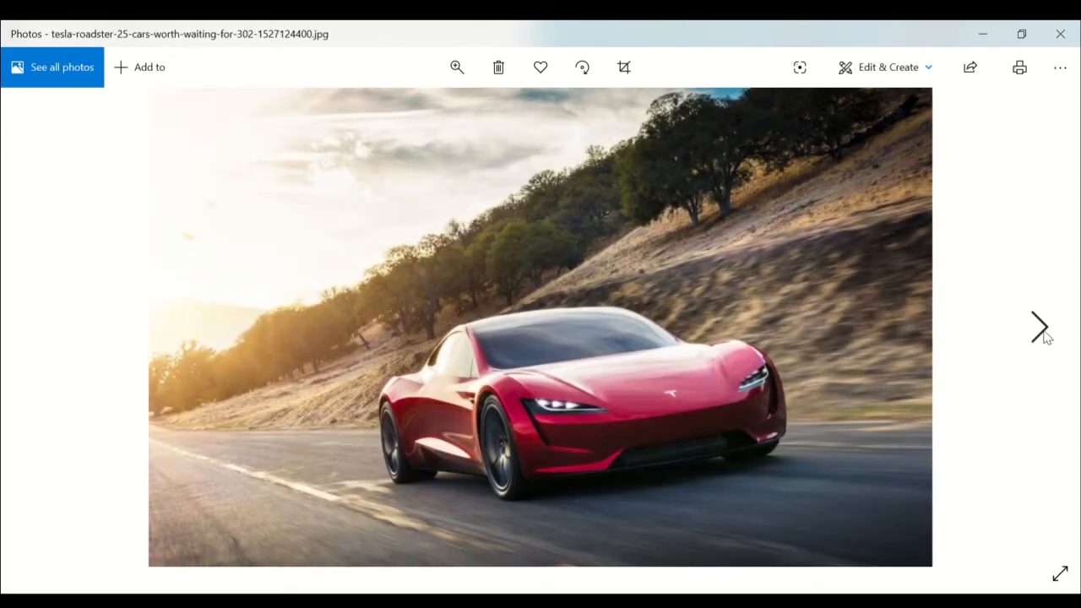
{"action": "mouse_move", "coordinate": [1043, 335]}
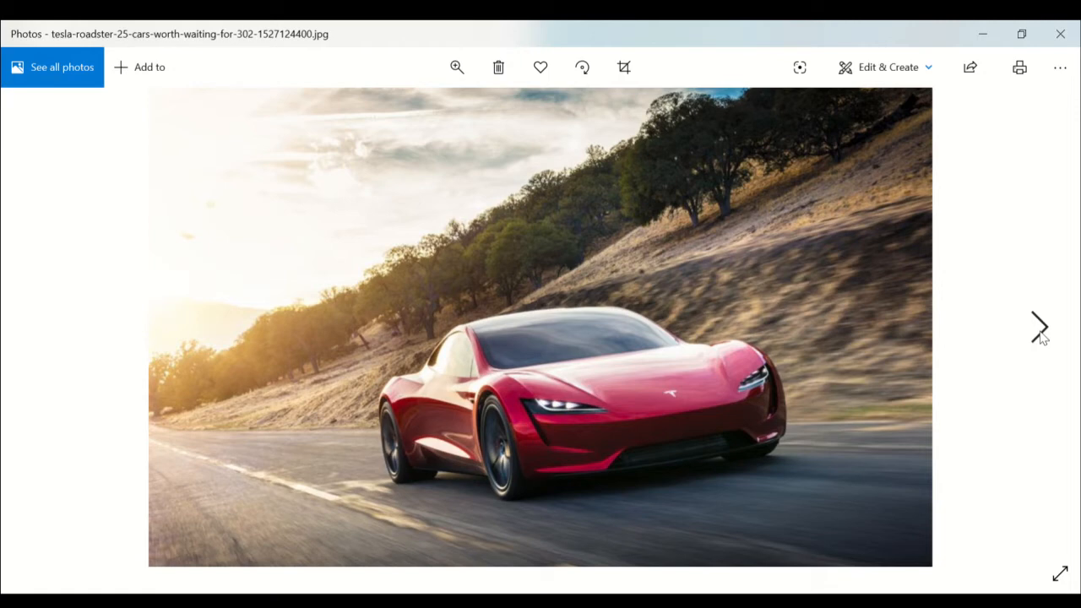
{"action": "mouse_move", "coordinate": [1037, 336]}
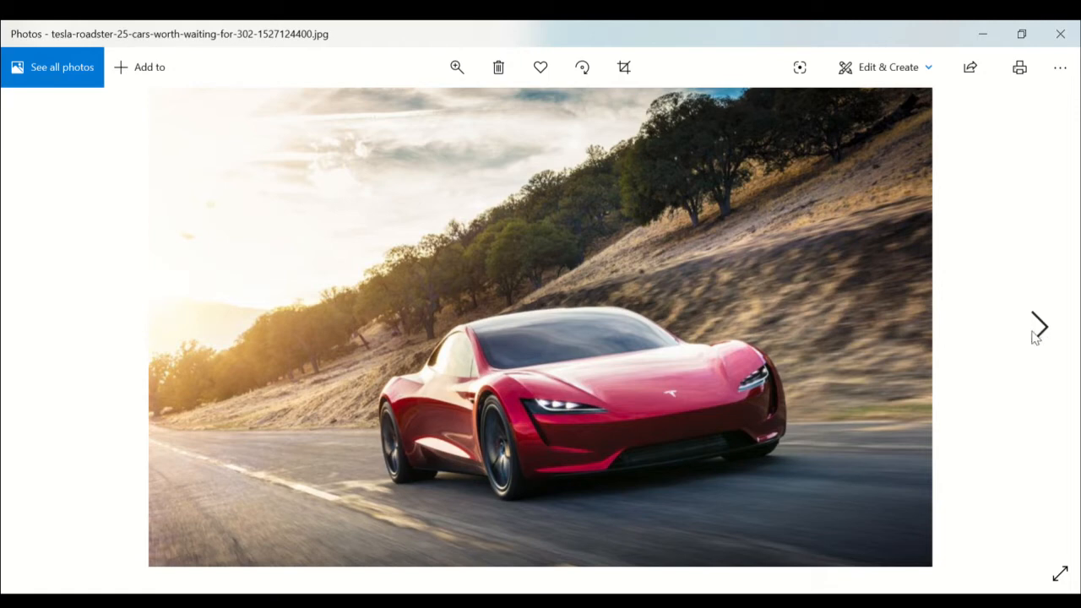
{"action": "left_click", "coordinate": [1038, 328]}
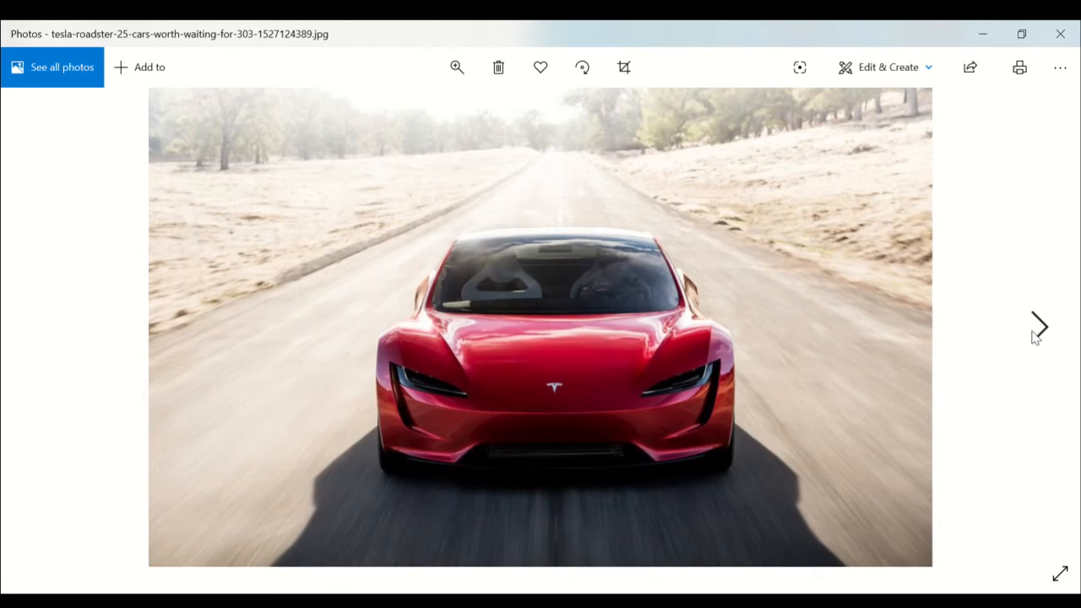
{"action": "left_click", "coordinate": [1039, 327]}
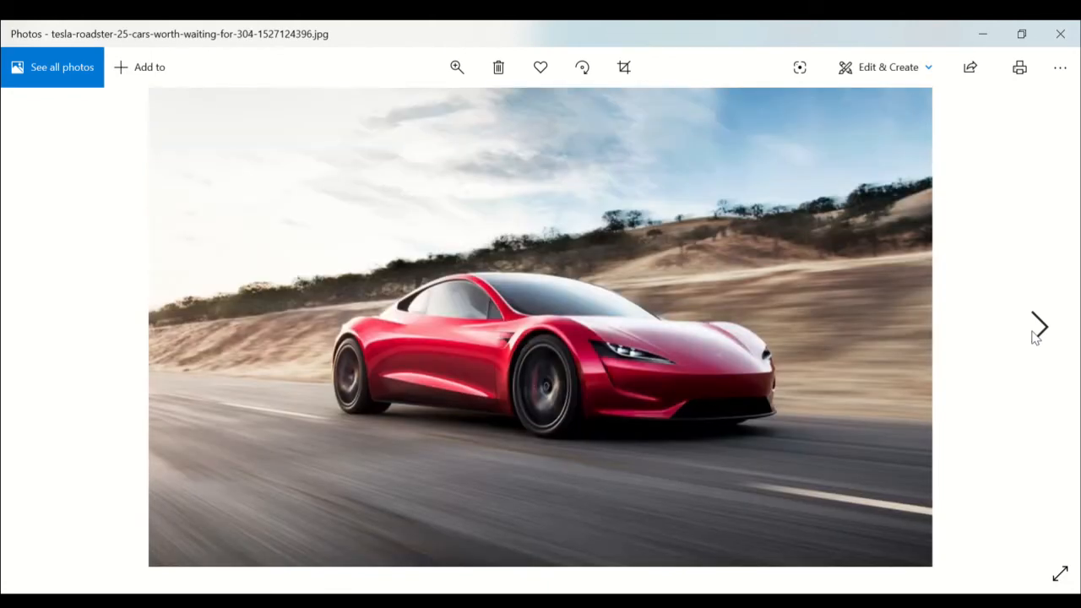
{"action": "left_click", "coordinate": [1040, 328]}
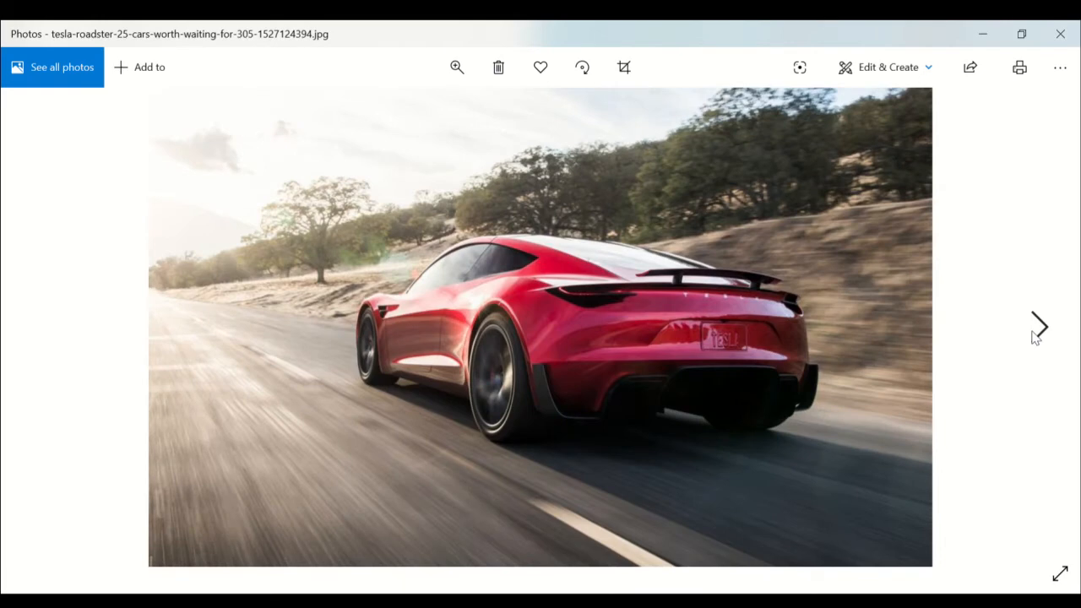
{"action": "left_click", "coordinate": [1039, 327]}
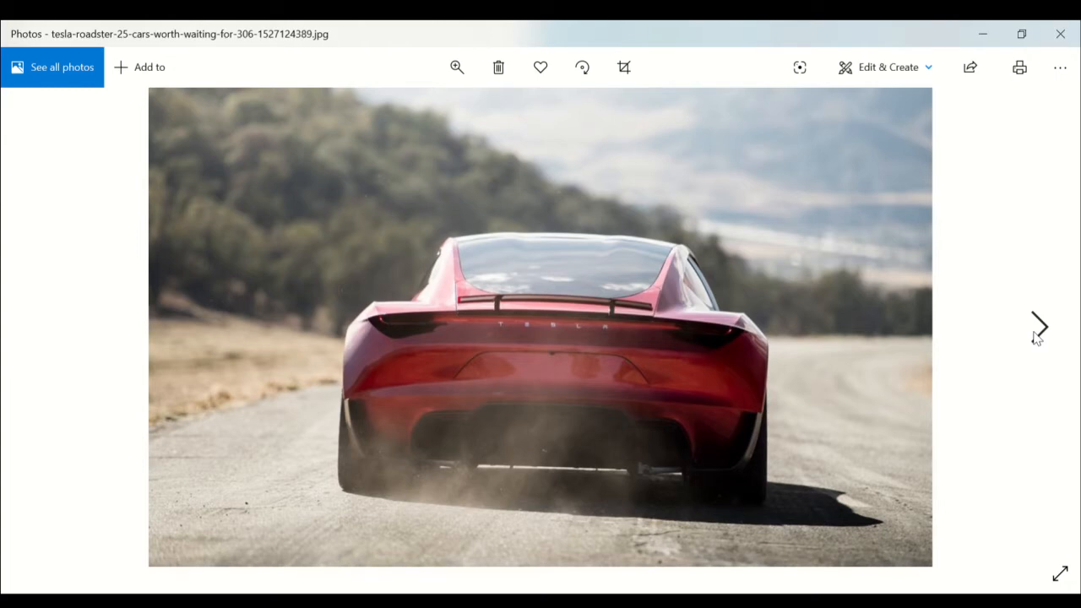
{"action": "mouse_move", "coordinate": [1043, 338]}
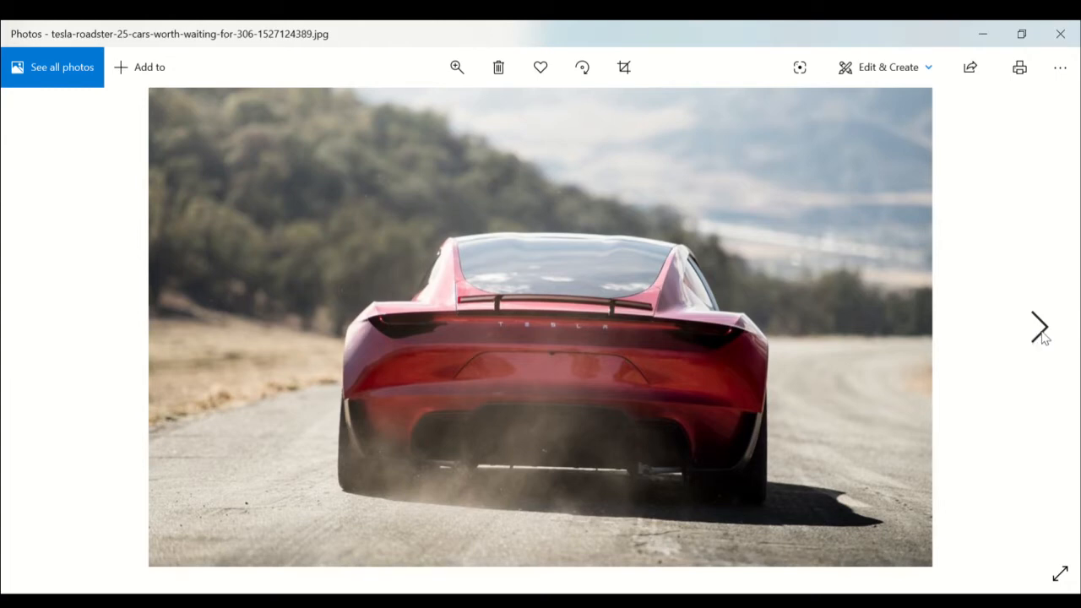
{"action": "left_click", "coordinate": [1040, 328]}
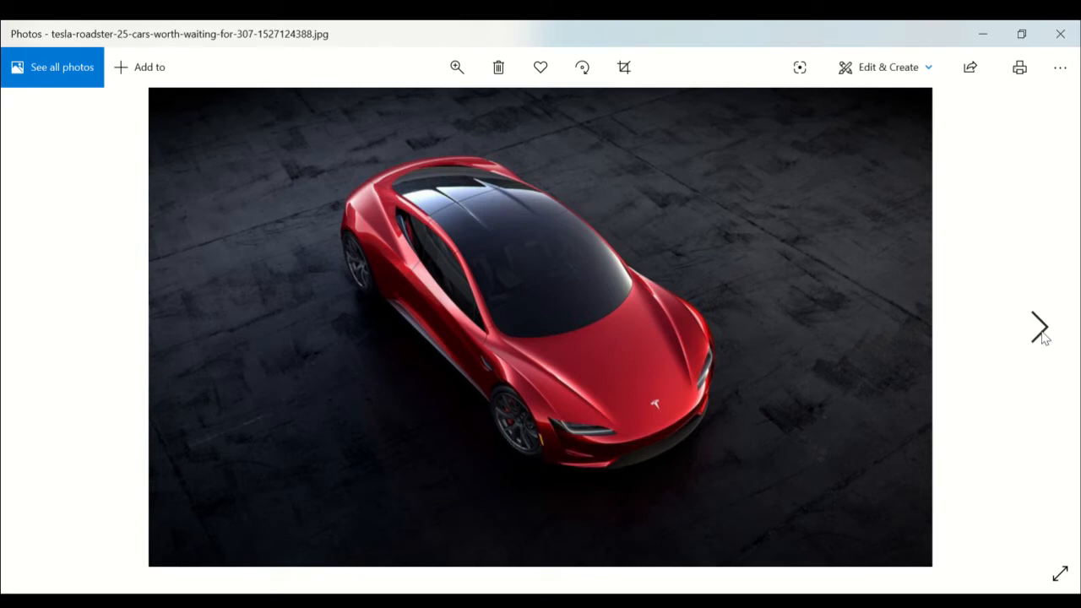
{"action": "left_click", "coordinate": [1040, 327]}
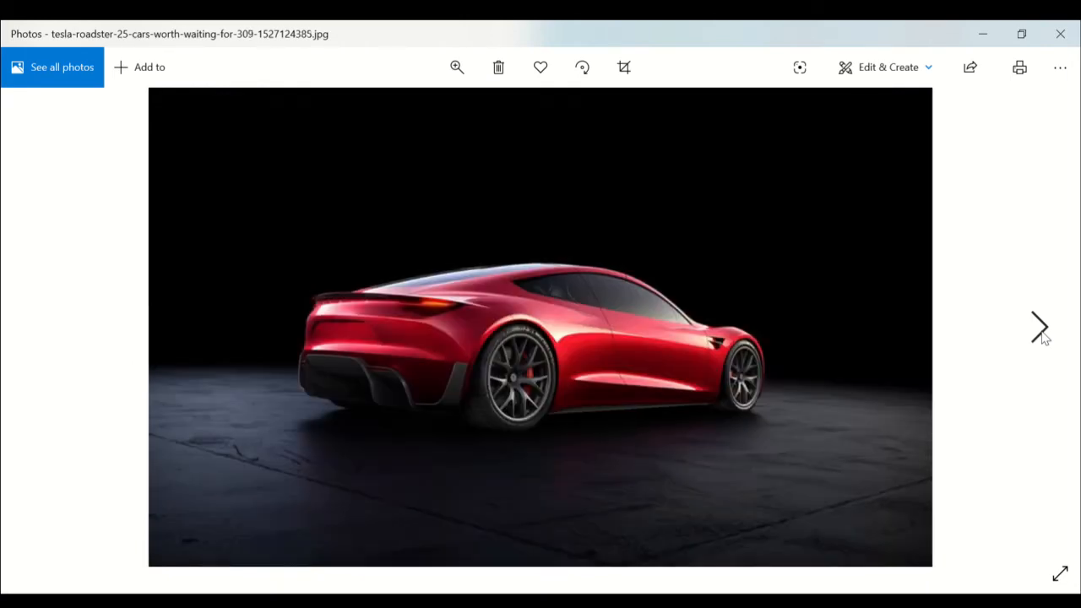
{"action": "left_click", "coordinate": [1040, 327]}
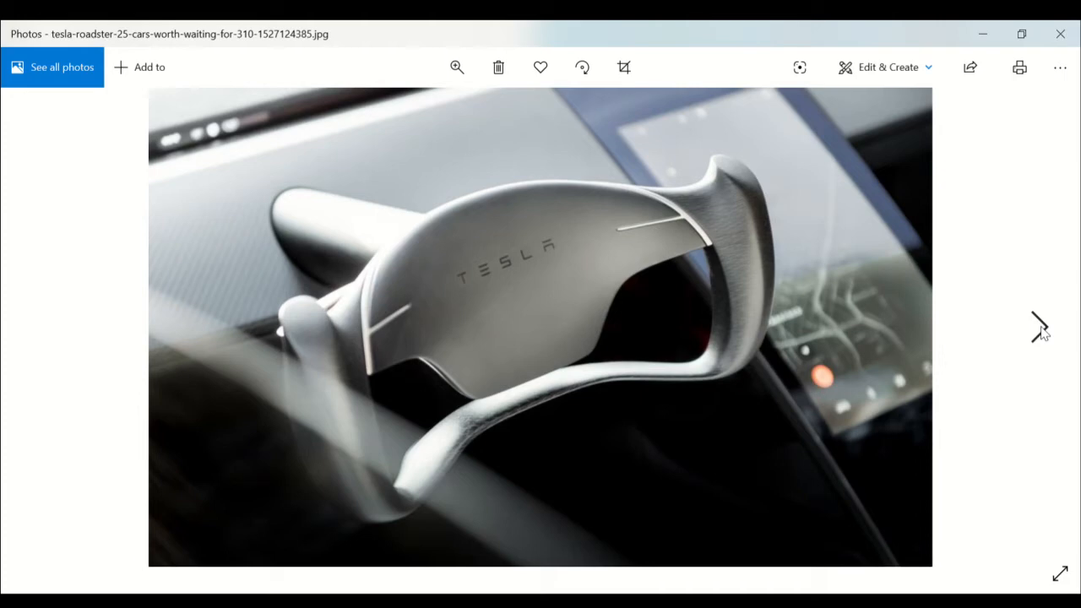
- Move on to the interior shot of the Roadster's white seats and open cabin
{"action": "left_click", "coordinate": [1038, 328]}
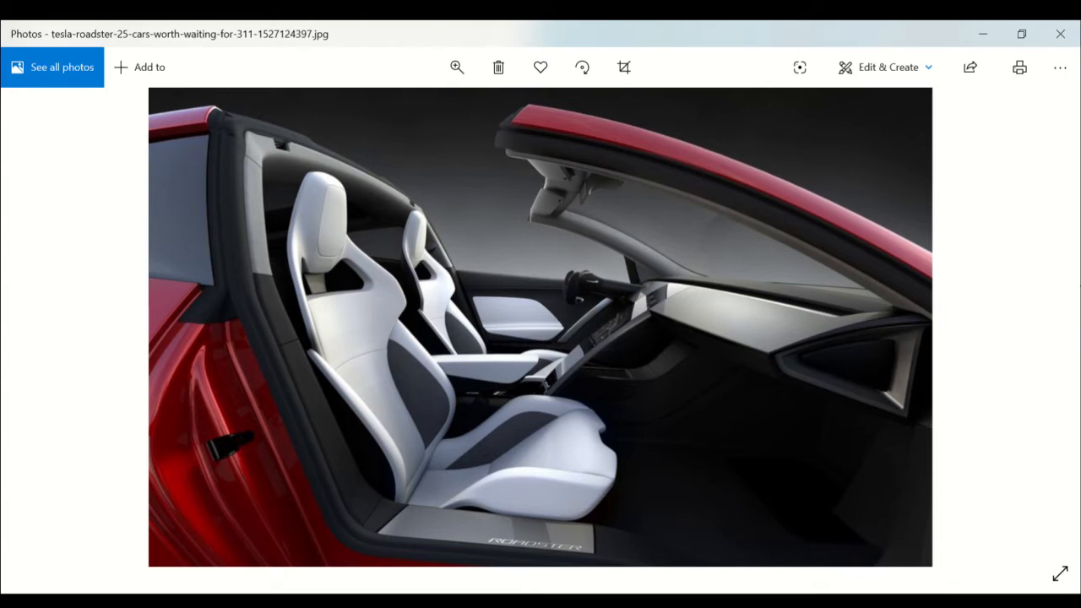
{"action": "mouse_move", "coordinate": [488, 319]}
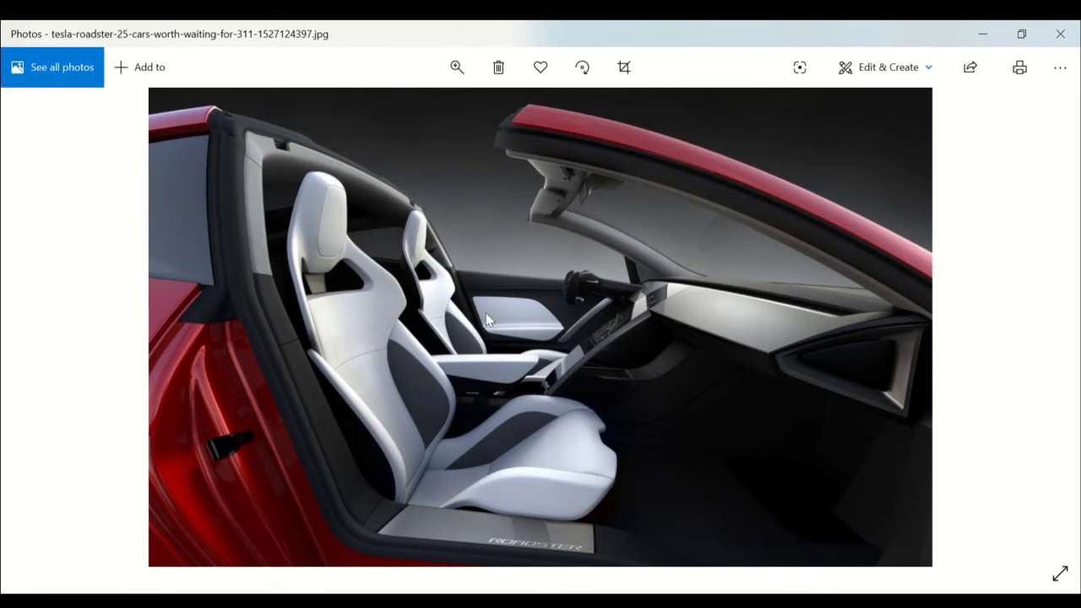
{"action": "mouse_move", "coordinate": [946, 348]}
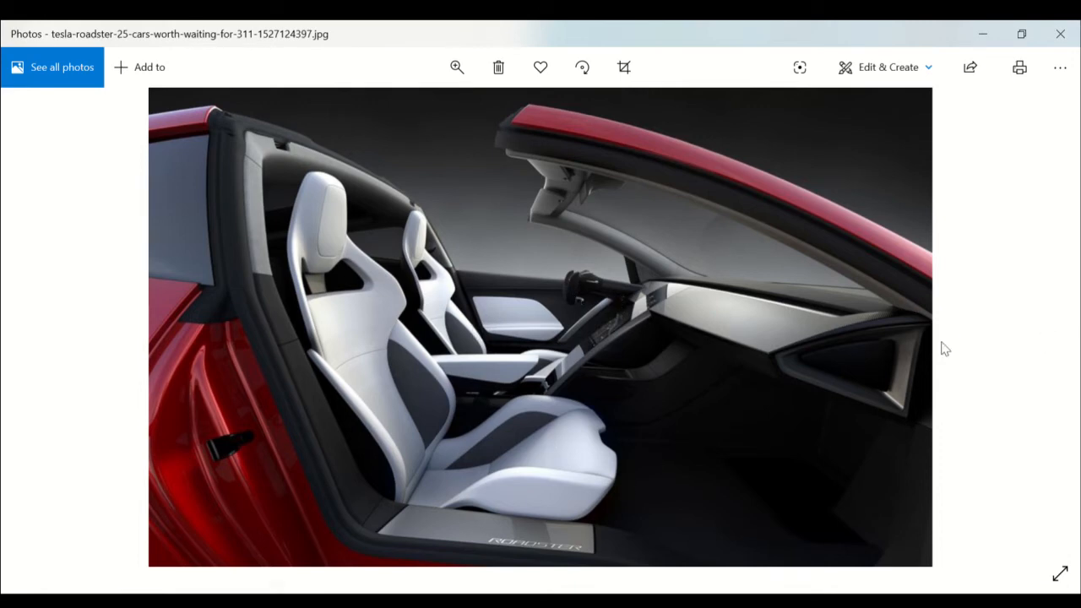
{"action": "mouse_move", "coordinate": [905, 366]}
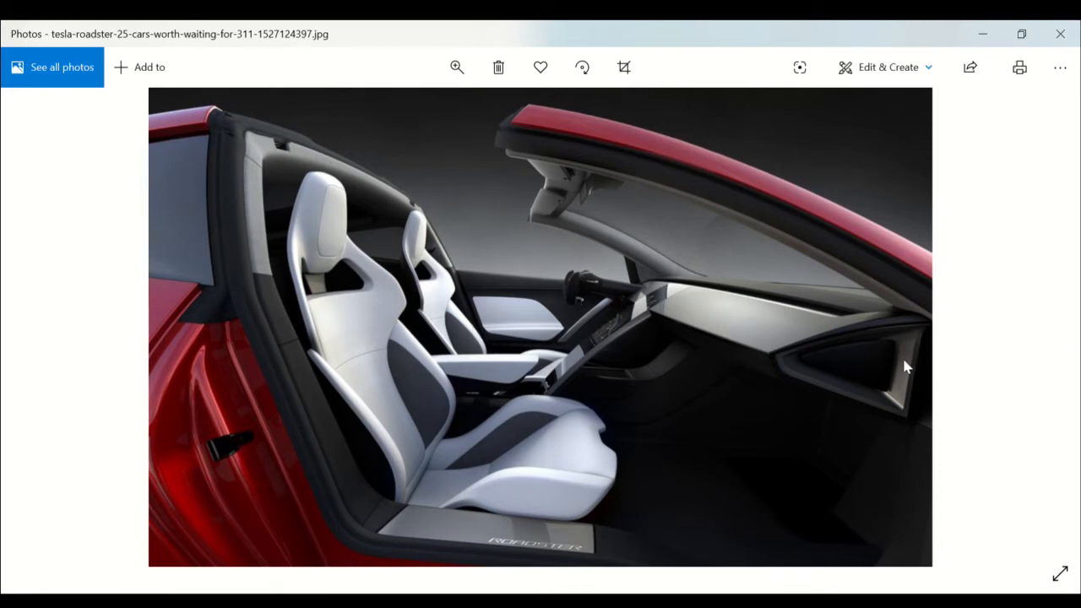
{"action": "mouse_move", "coordinate": [860, 363]}
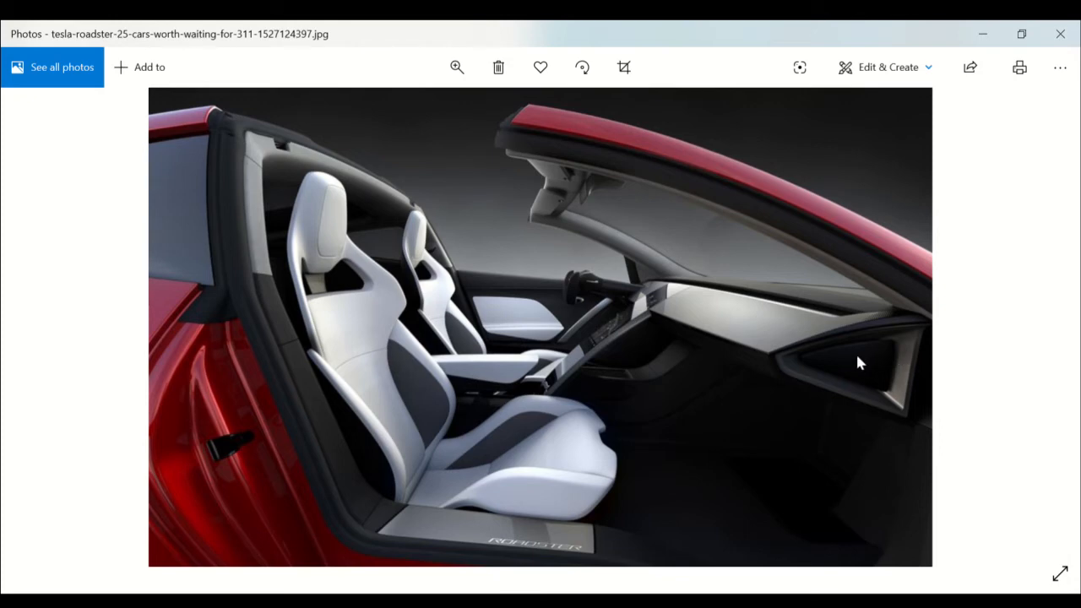
{"action": "mouse_move", "coordinate": [44, 327]}
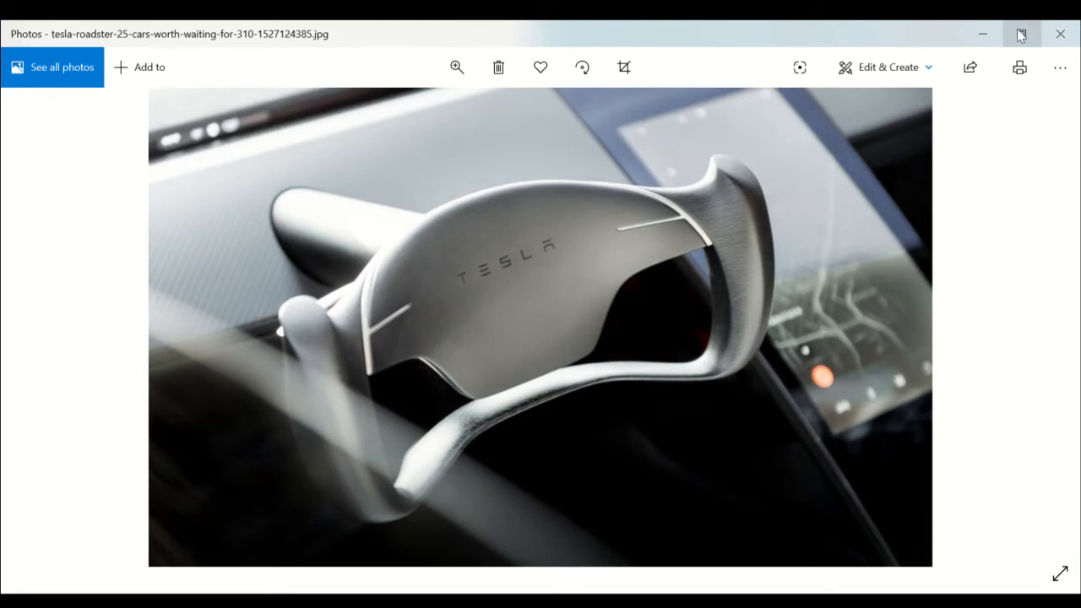
{"action": "left_click", "coordinate": [1019, 33]}
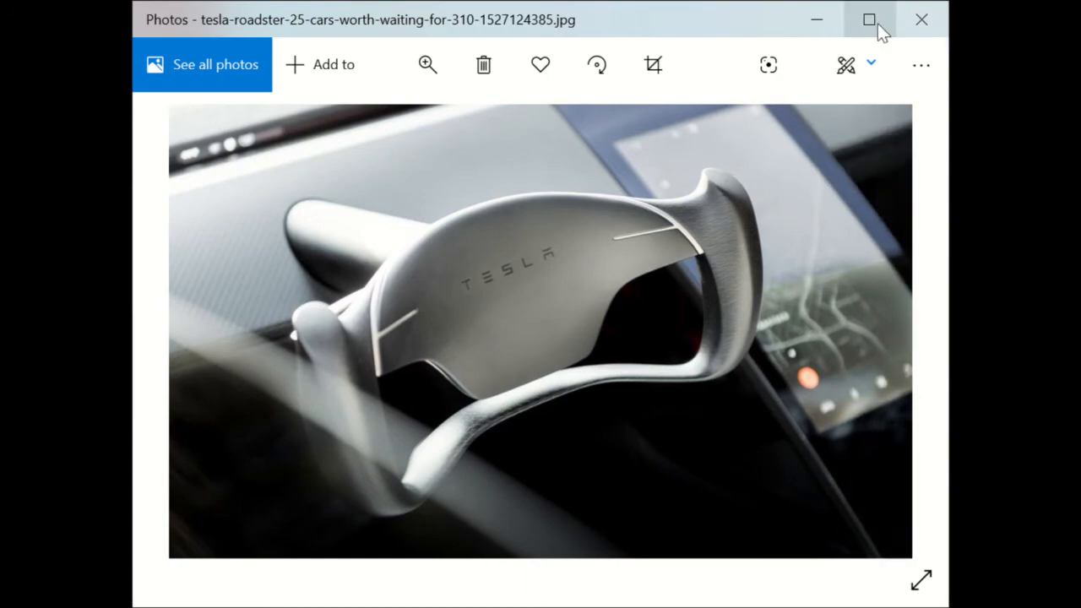
{"action": "left_click", "coordinate": [867, 20]}
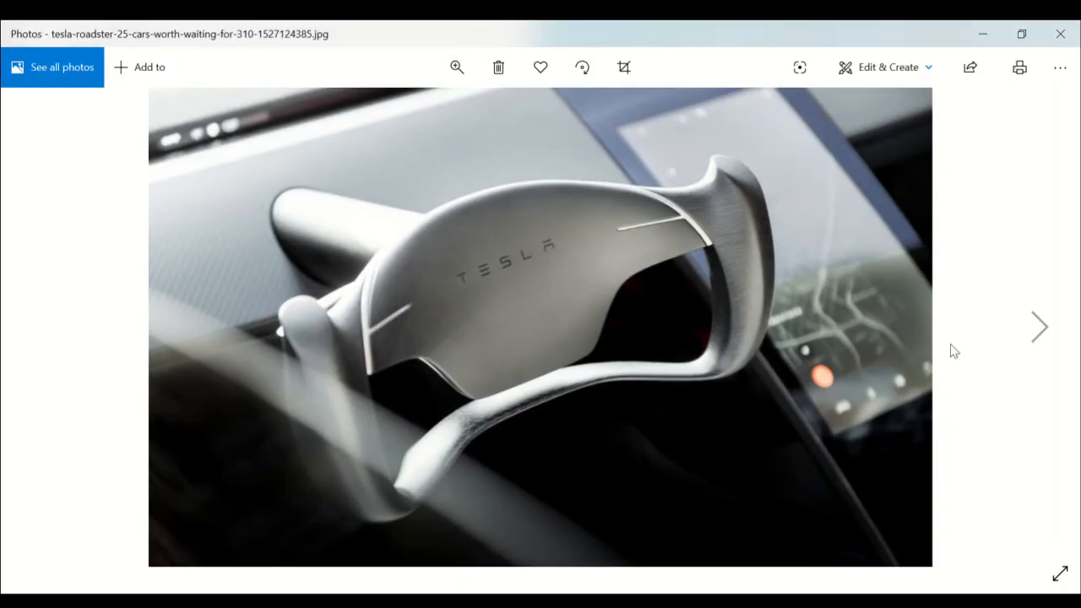
{"action": "mouse_move", "coordinate": [694, 139]}
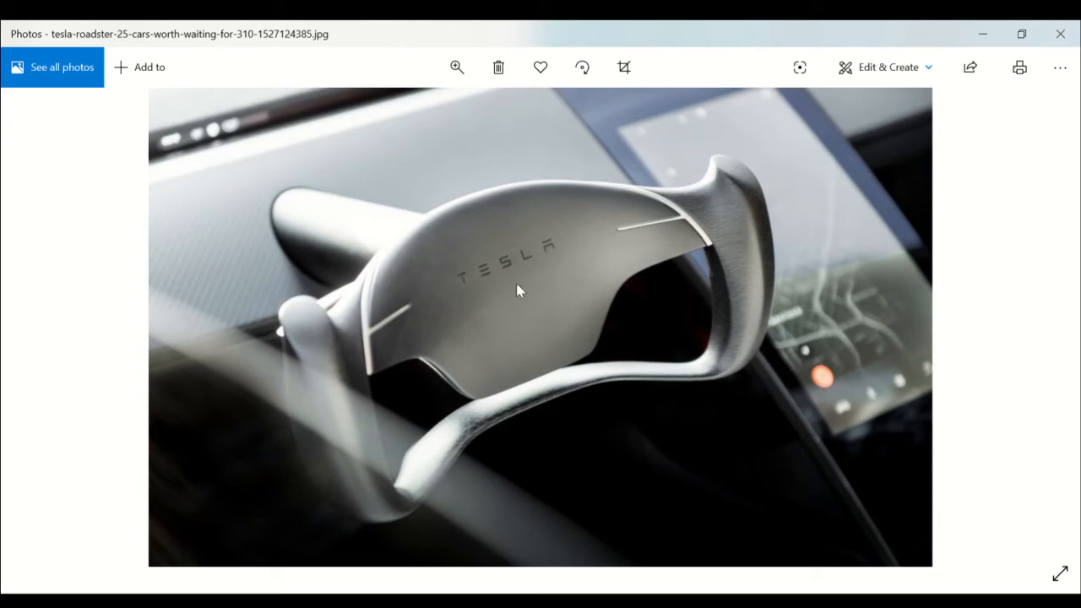
{"action": "mouse_move", "coordinate": [733, 257]}
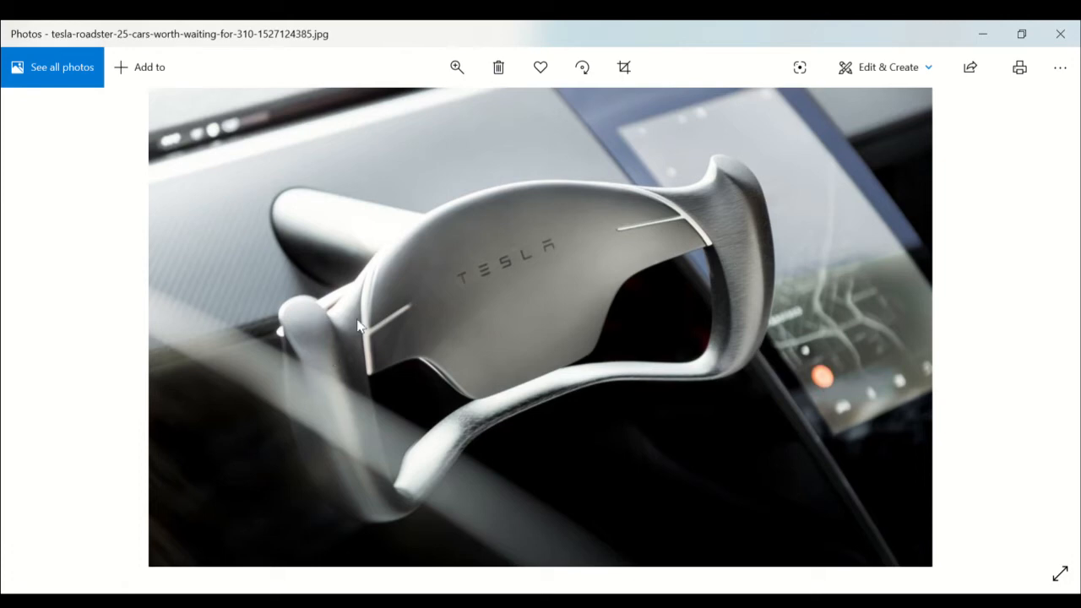
{"action": "mouse_move", "coordinate": [403, 277]}
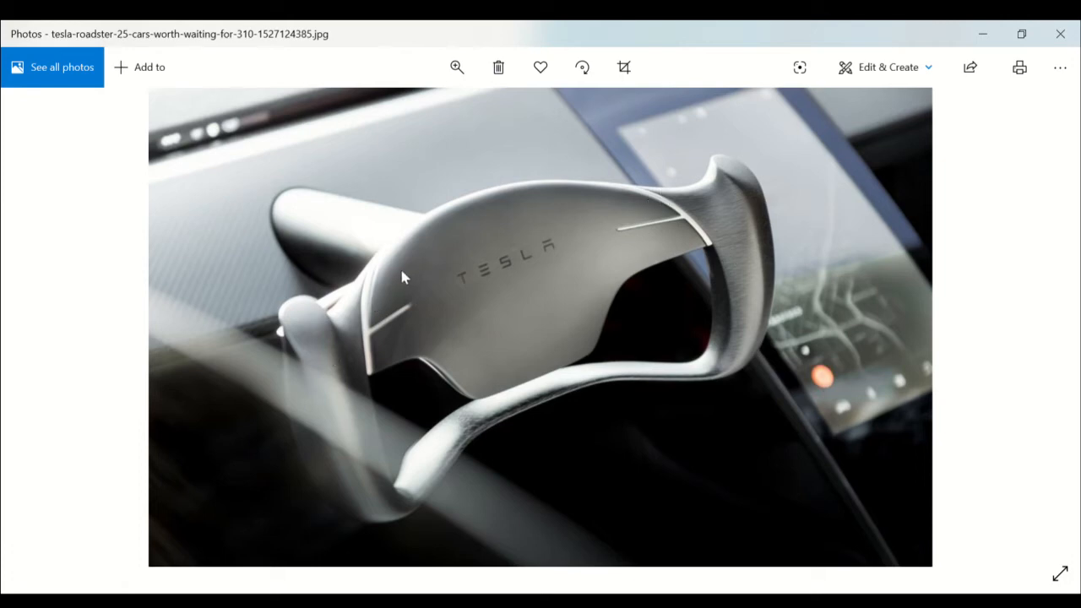
{"action": "mouse_move", "coordinate": [652, 345]}
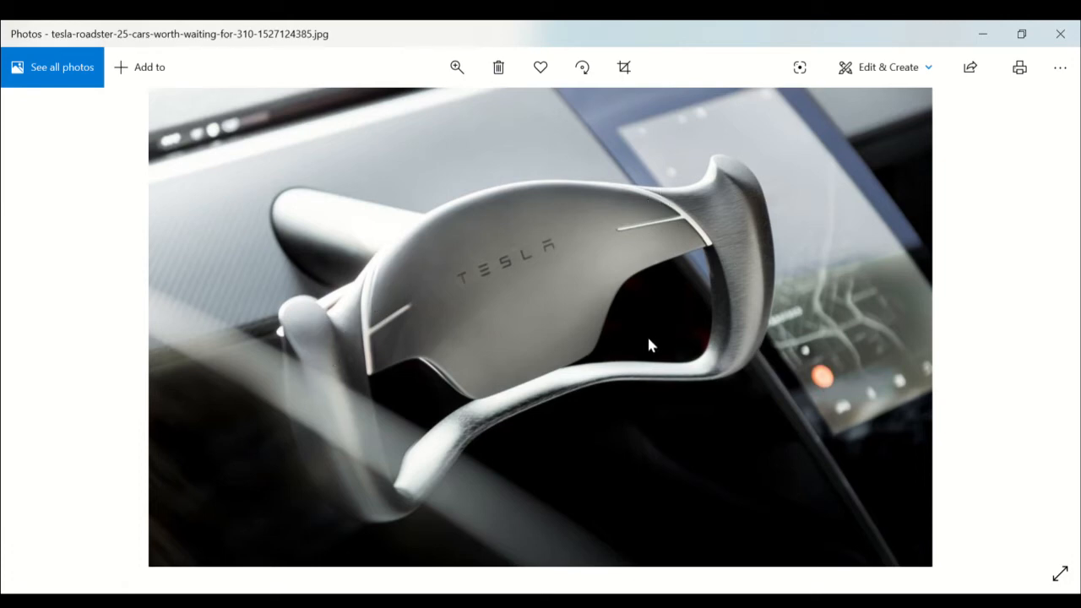
{"action": "mouse_move", "coordinate": [390, 226]}
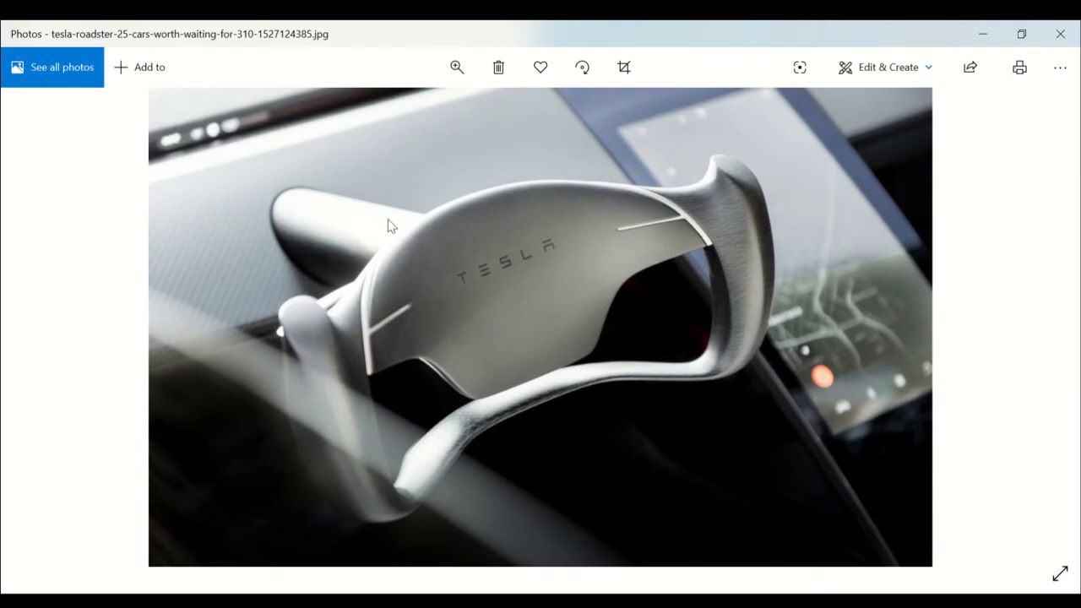
{"action": "mouse_move", "coordinate": [498, 120]}
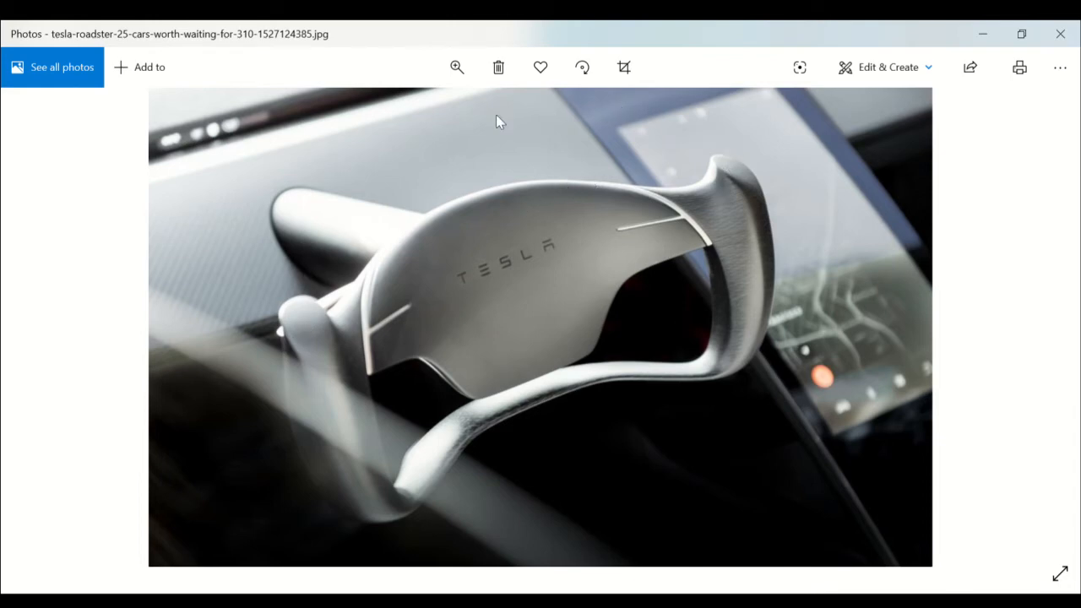
{"action": "mouse_move", "coordinate": [638, 280]}
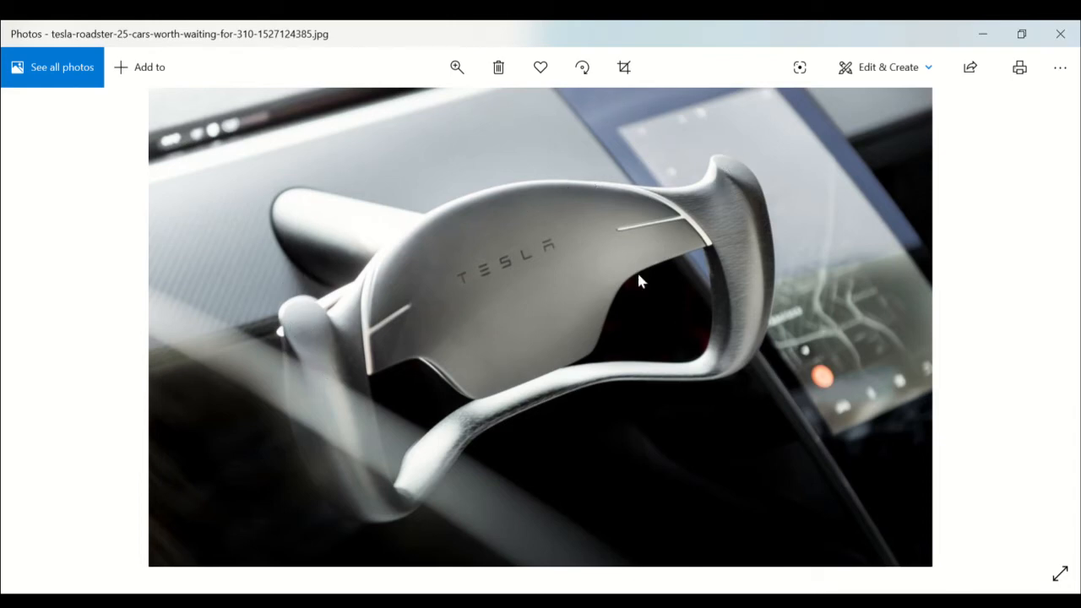
{"action": "mouse_move", "coordinate": [800, 353]}
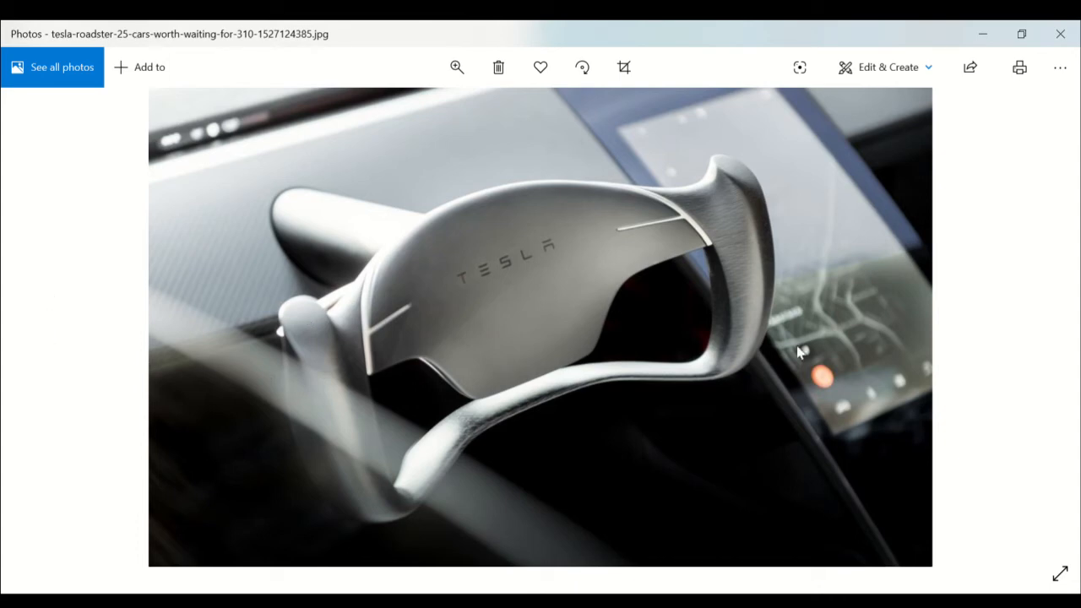
{"action": "mouse_move", "coordinate": [699, 270]}
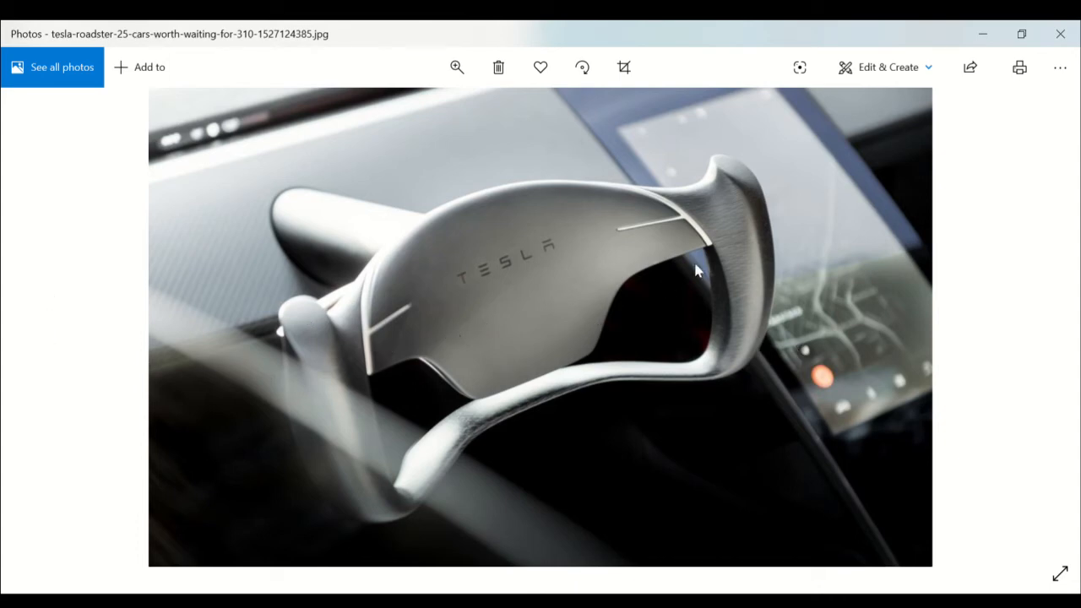
{"action": "left_click", "coordinate": [44, 328]}
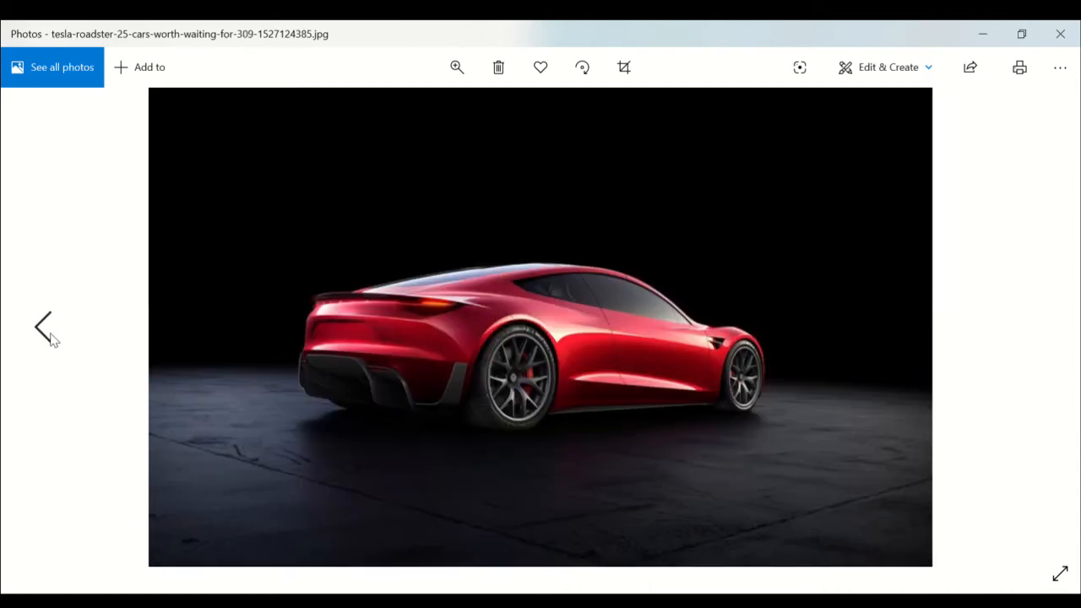
{"action": "mouse_move", "coordinate": [61, 341]}
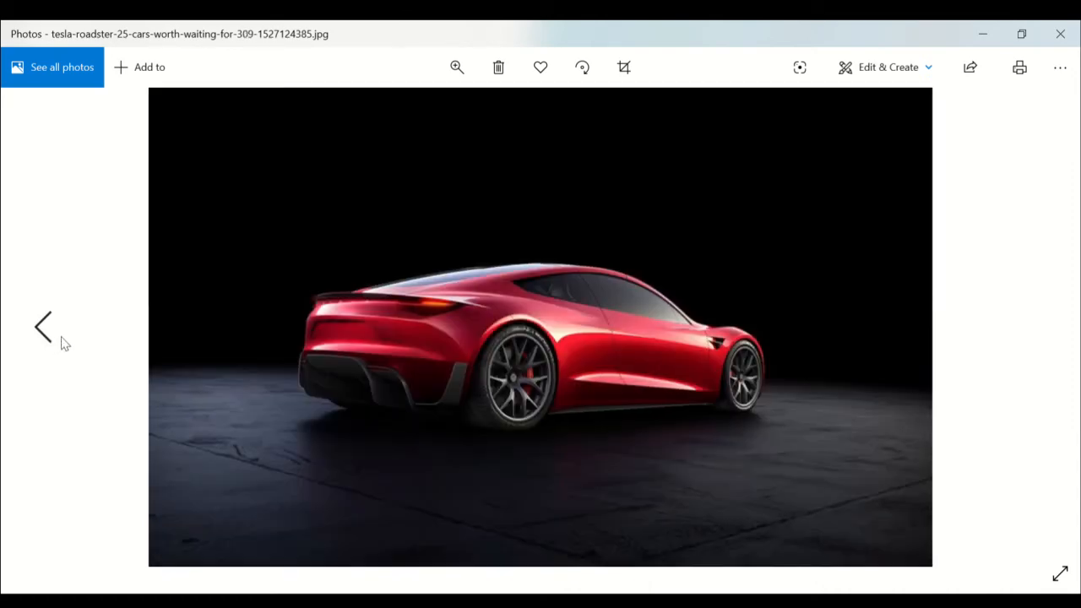
{"action": "mouse_move", "coordinate": [655, 319]}
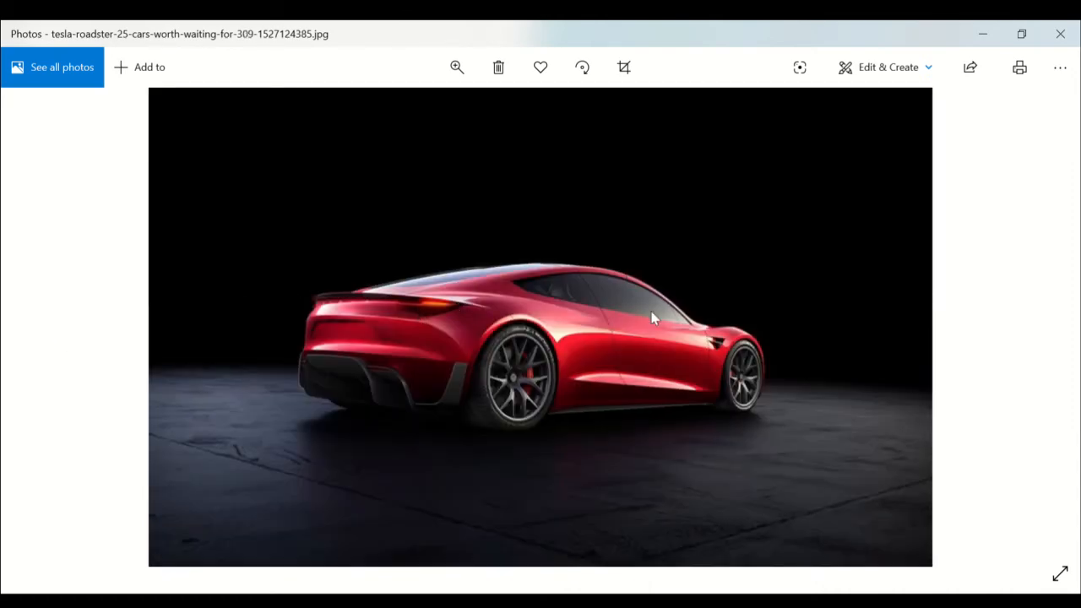
{"action": "mouse_move", "coordinate": [627, 314]}
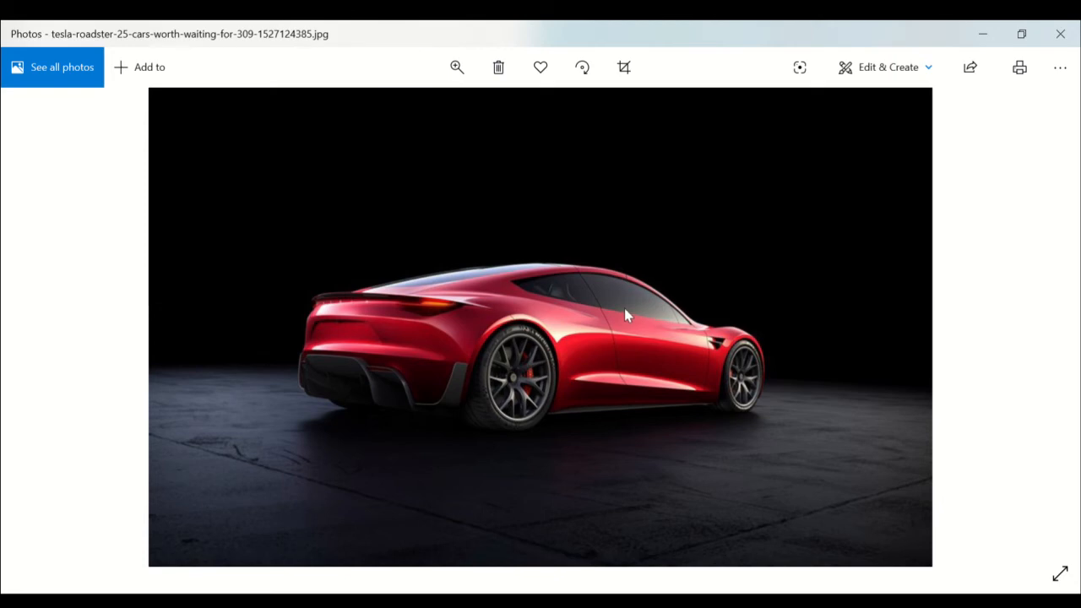
{"action": "mouse_move", "coordinate": [594, 280]}
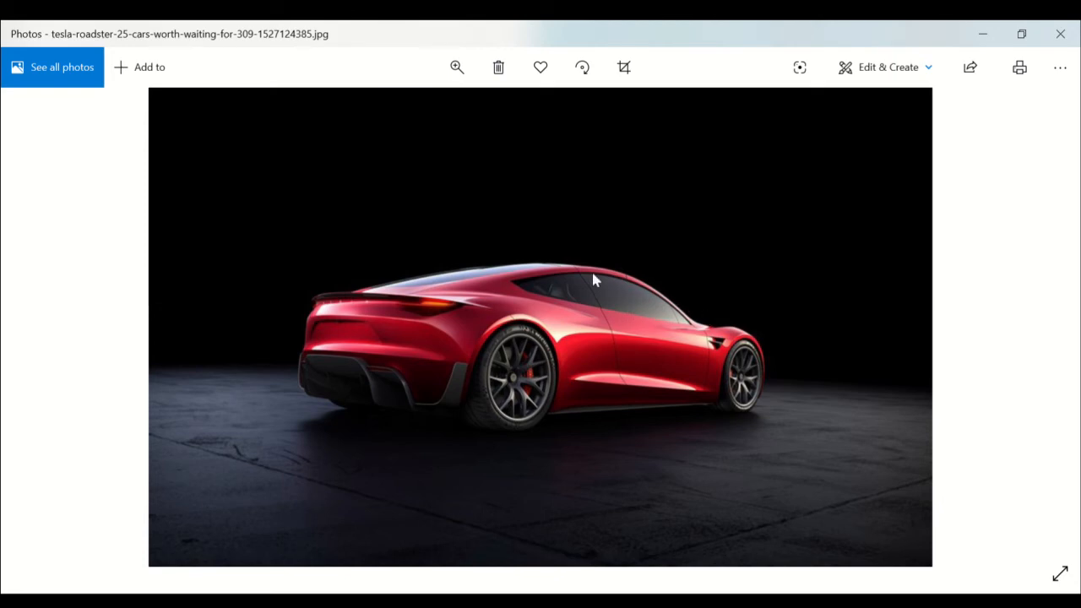
{"action": "mouse_move", "coordinate": [724, 398]}
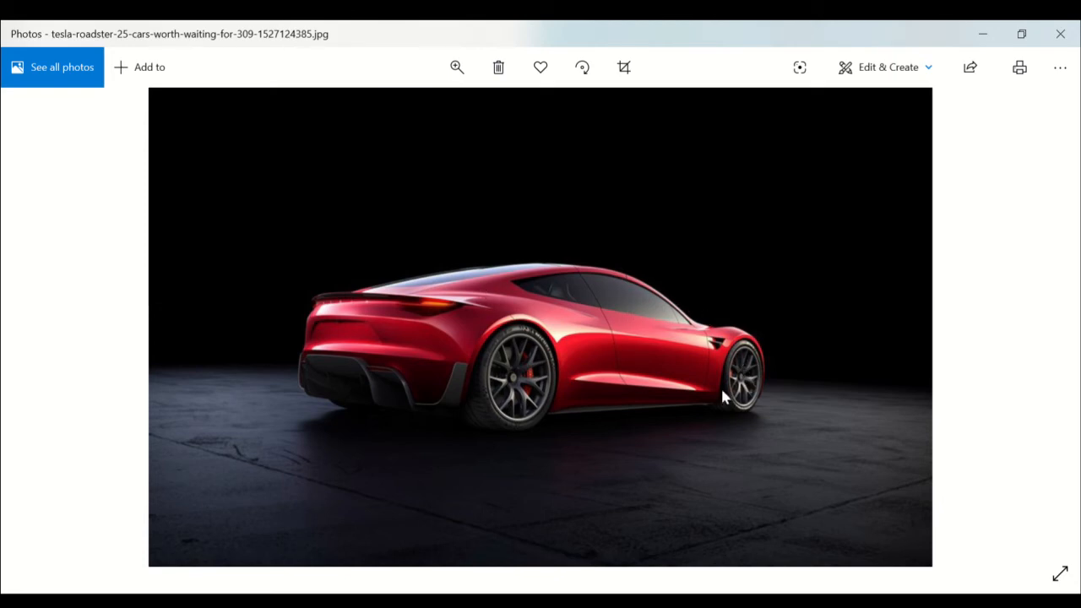
{"action": "mouse_move", "coordinate": [570, 382]}
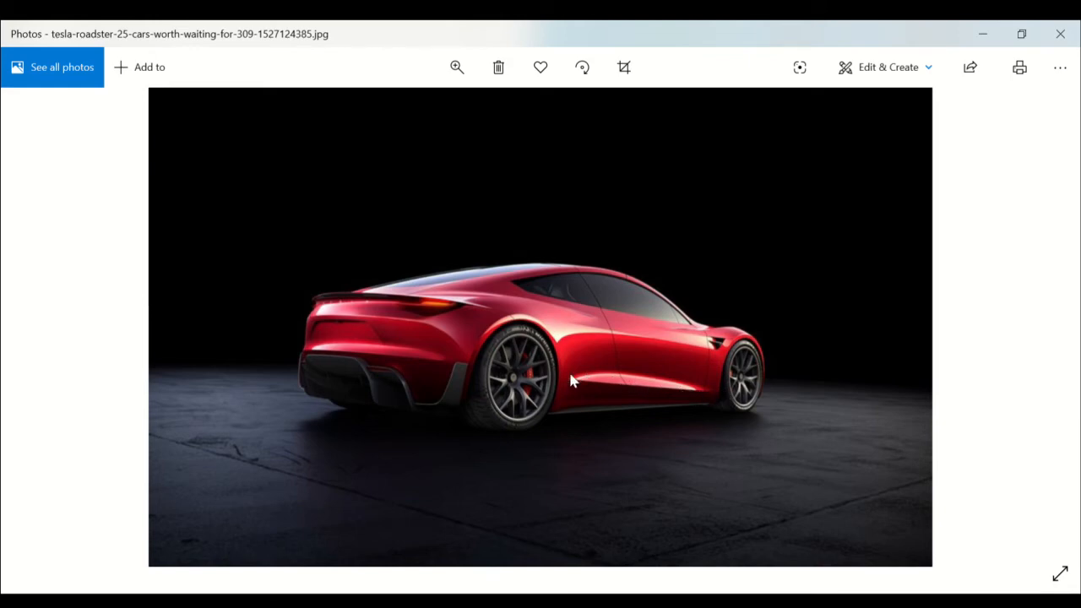
{"action": "mouse_move", "coordinate": [760, 365]}
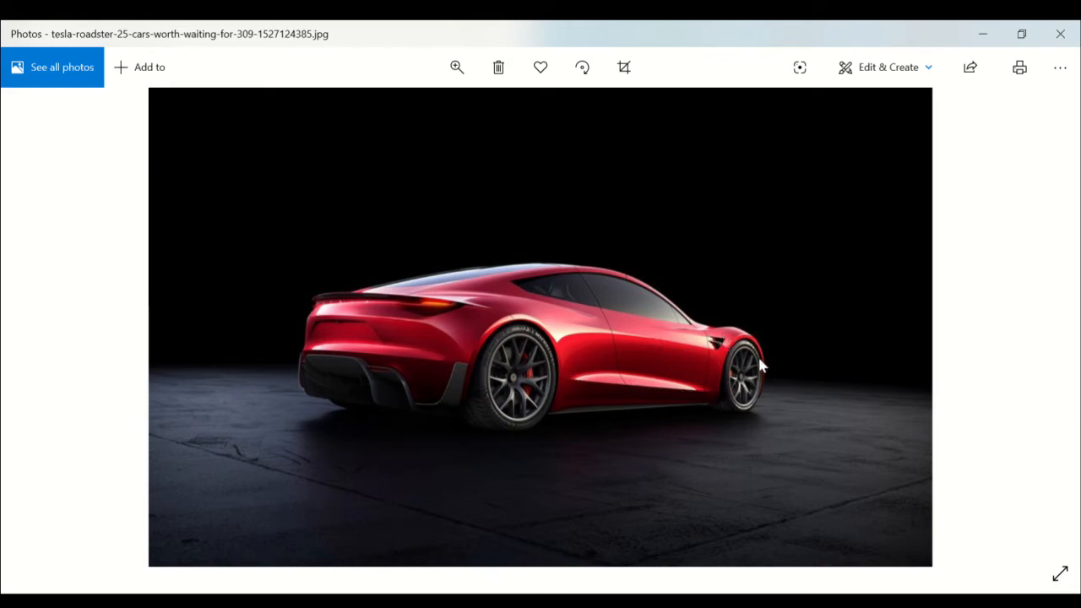
{"action": "mouse_move", "coordinate": [723, 353]}
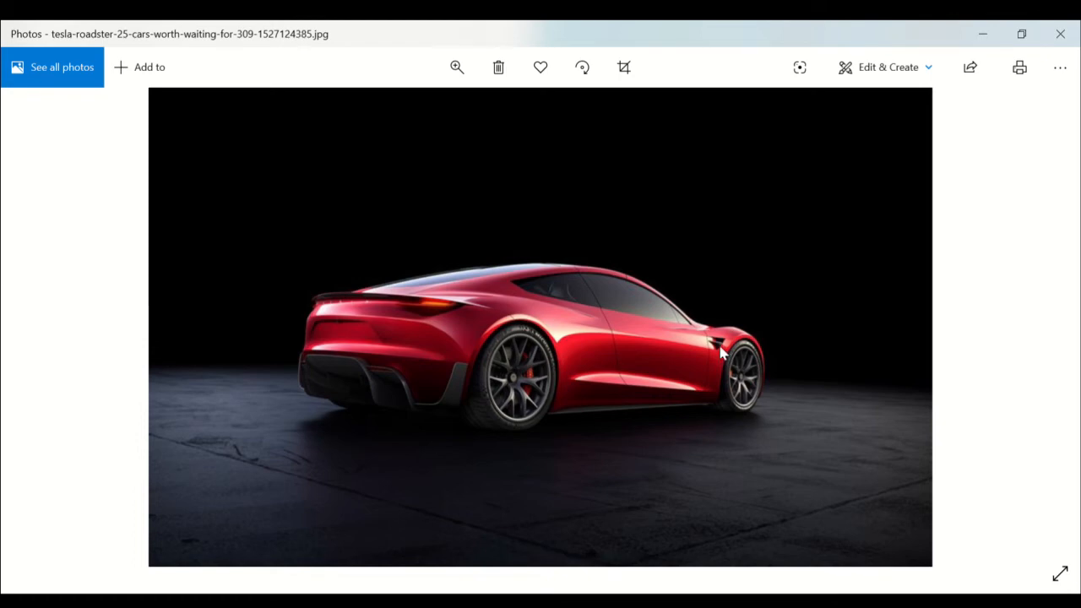
{"action": "mouse_move", "coordinate": [544, 341]}
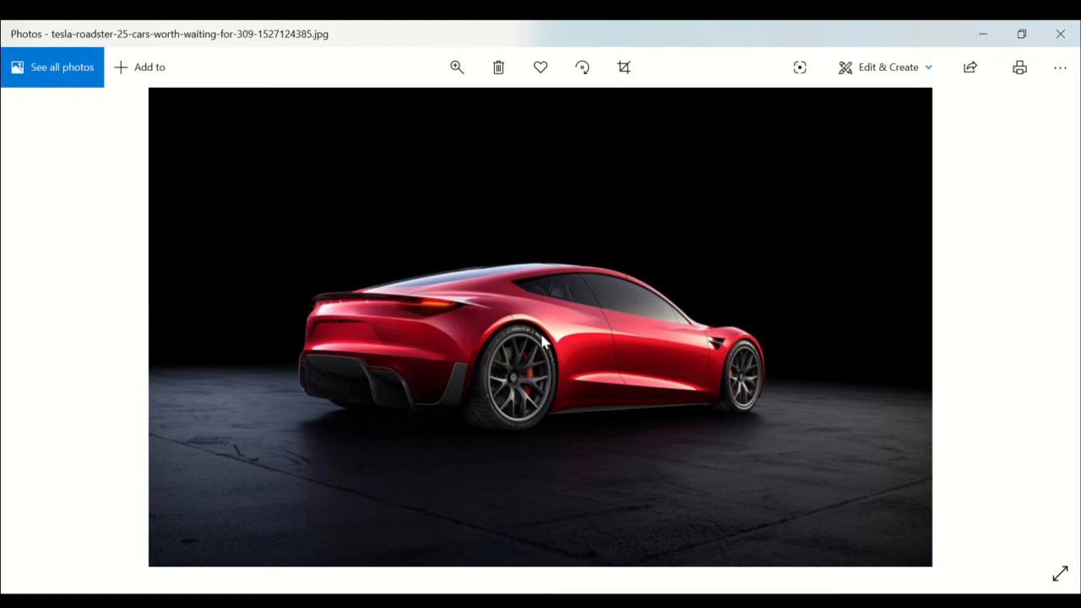
- Step back through the overhead and driving photos to the close rear studio shot 707964.jpg
{"action": "left_click", "coordinate": [47, 327]}
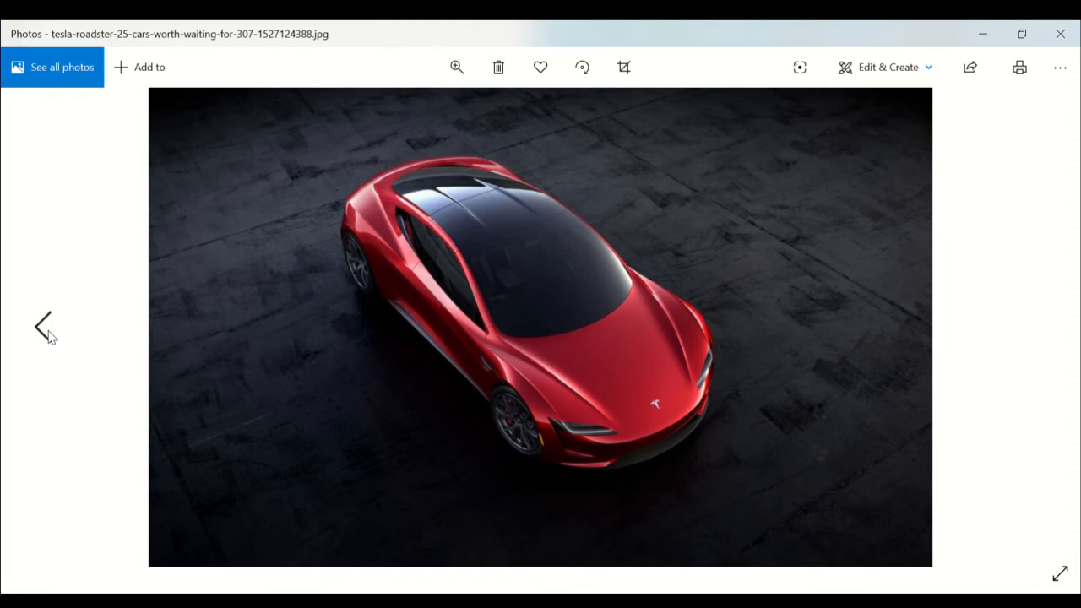
{"action": "left_click", "coordinate": [44, 327]}
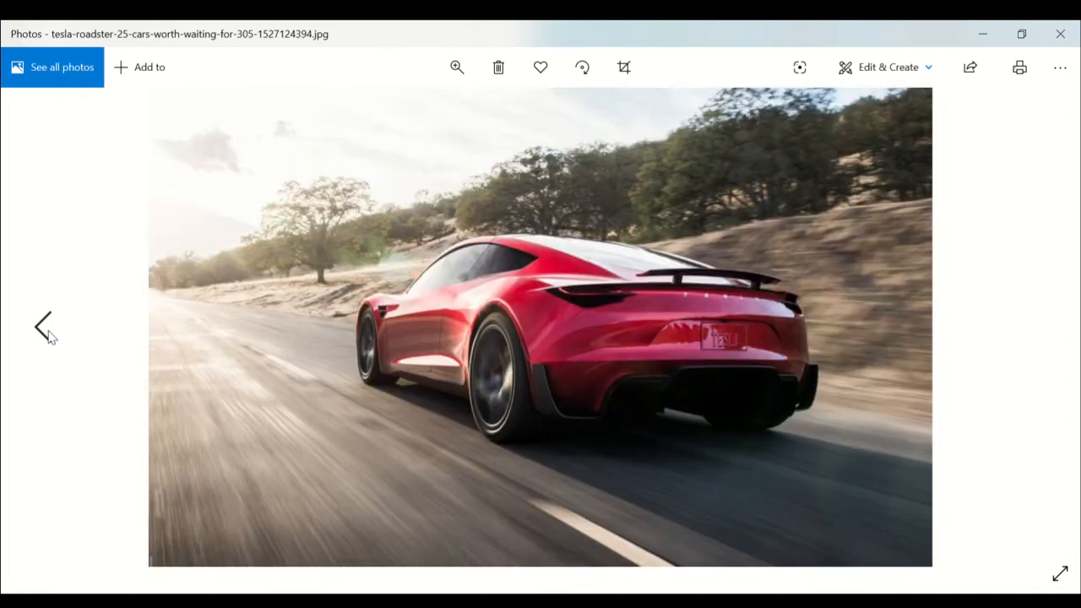
{"action": "mouse_move", "coordinate": [391, 318]}
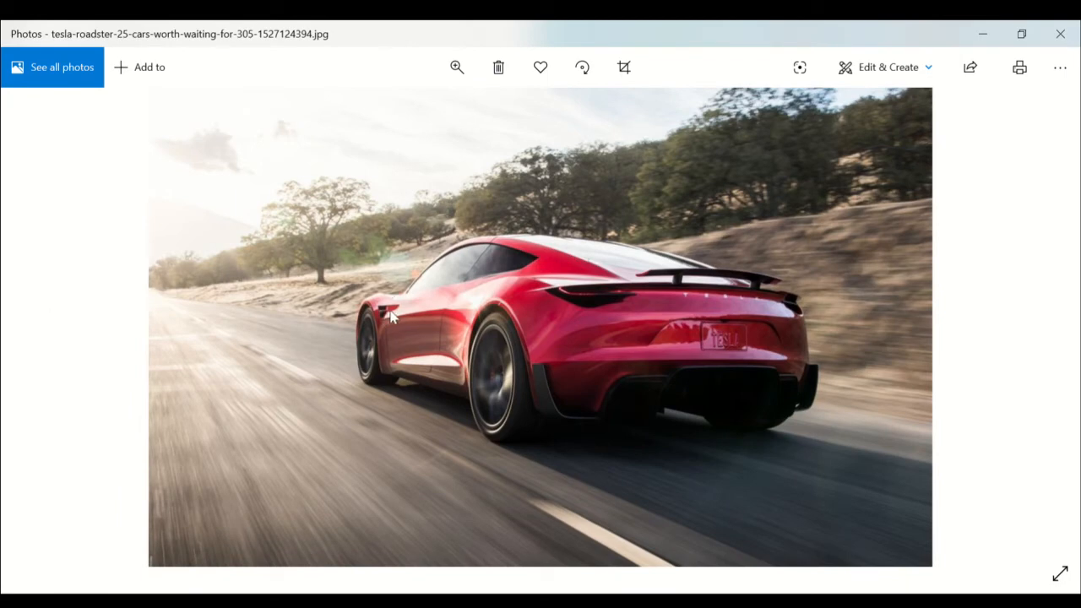
{"action": "mouse_move", "coordinate": [115, 277]}
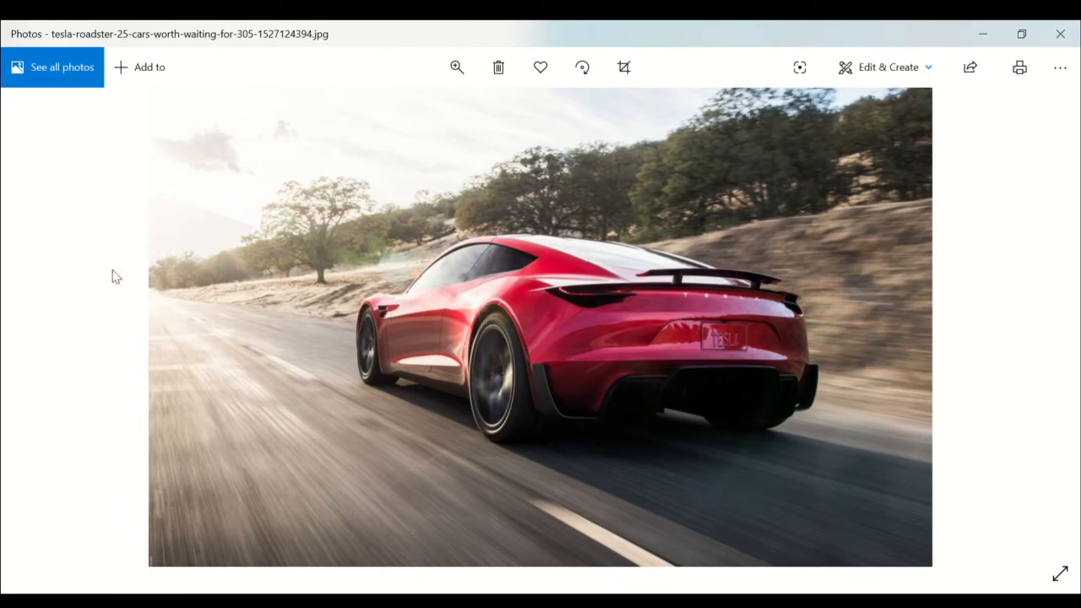
{"action": "left_click", "coordinate": [43, 328]}
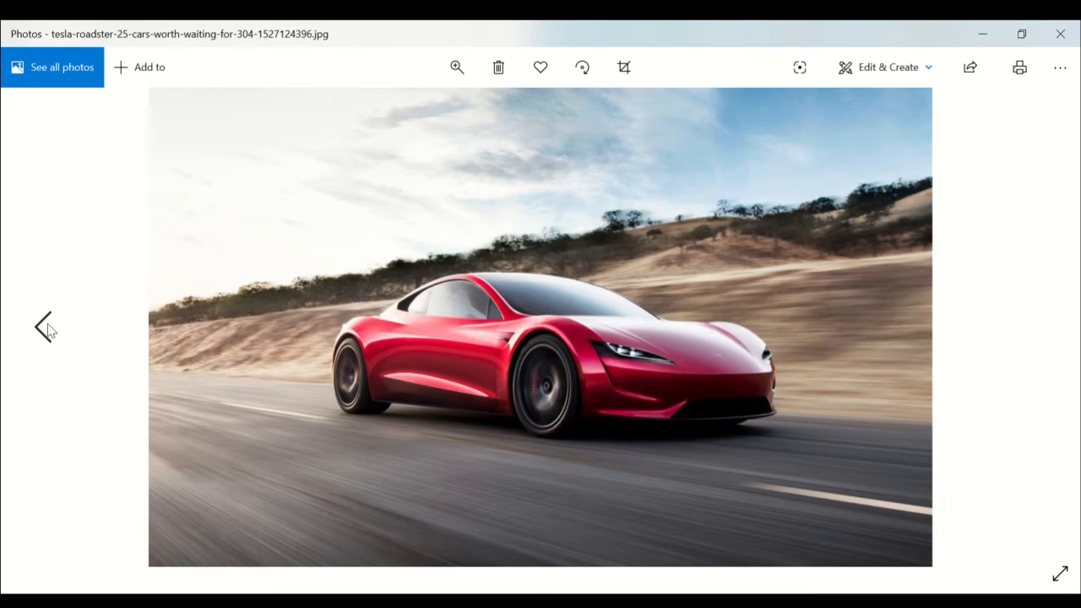
{"action": "left_click", "coordinate": [44, 327]}
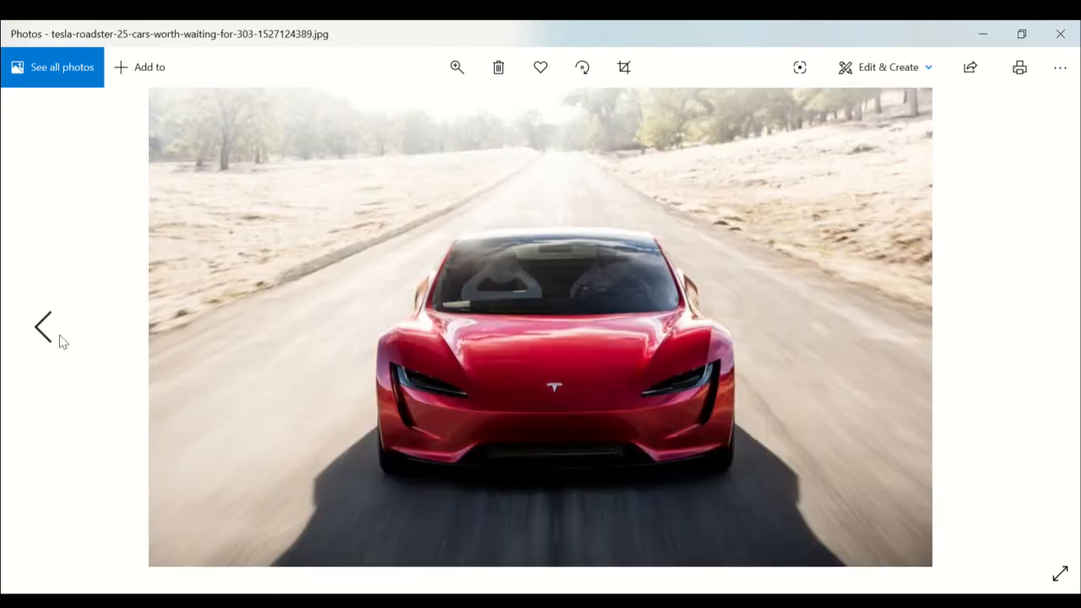
{"action": "mouse_move", "coordinate": [607, 395]}
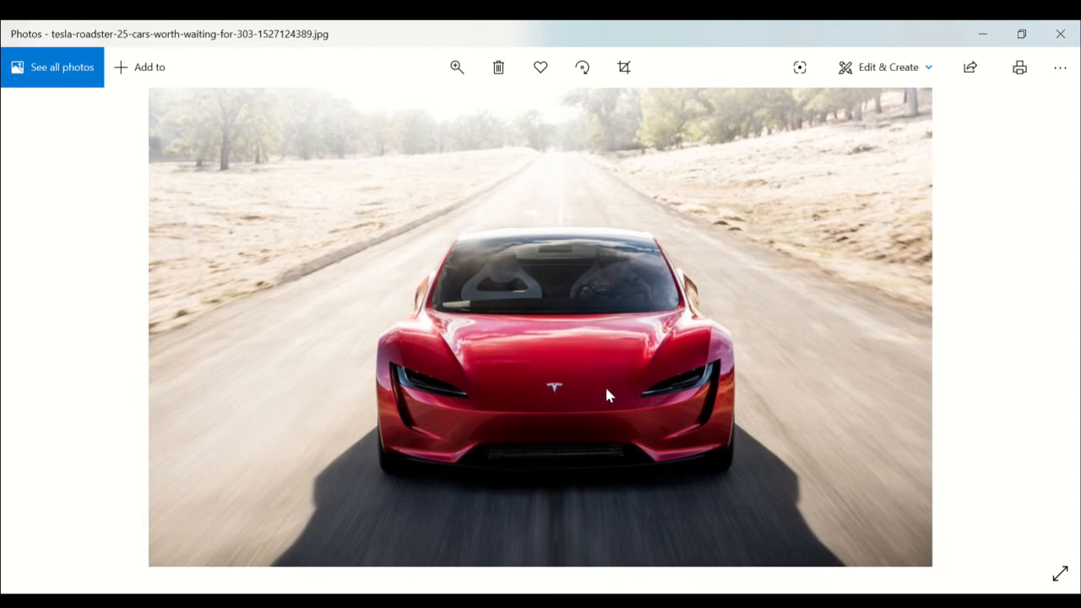
{"action": "mouse_move", "coordinate": [498, 410]}
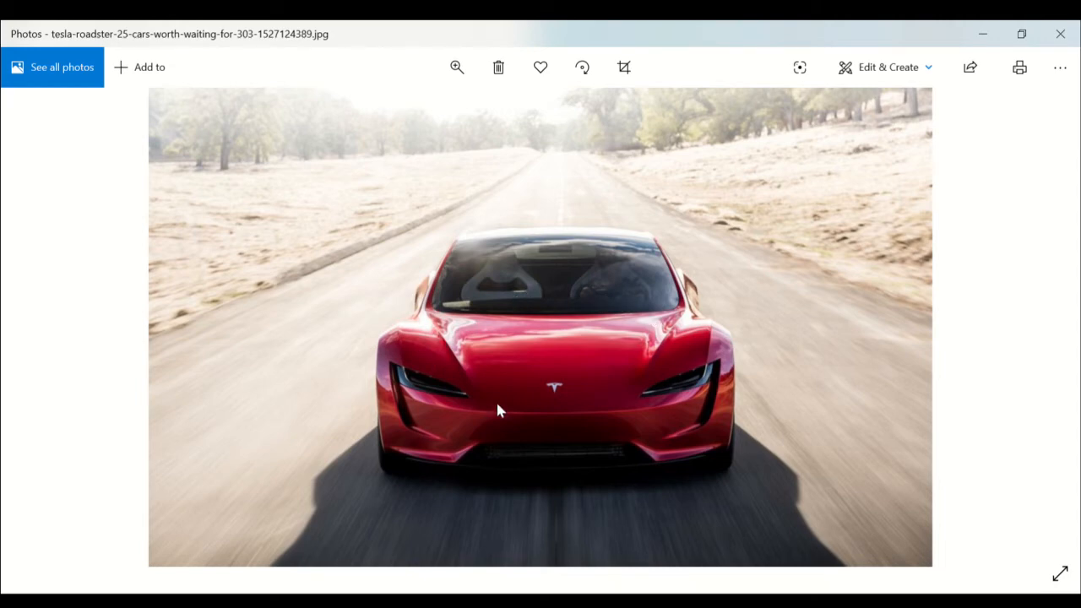
{"action": "mouse_move", "coordinate": [43, 329]}
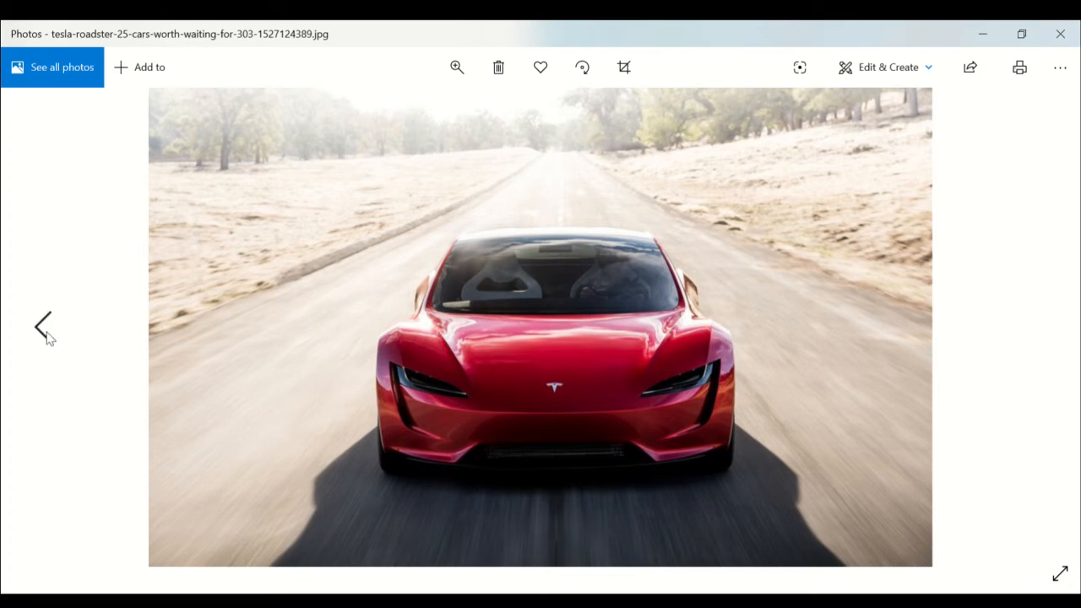
{"action": "left_click", "coordinate": [44, 328]}
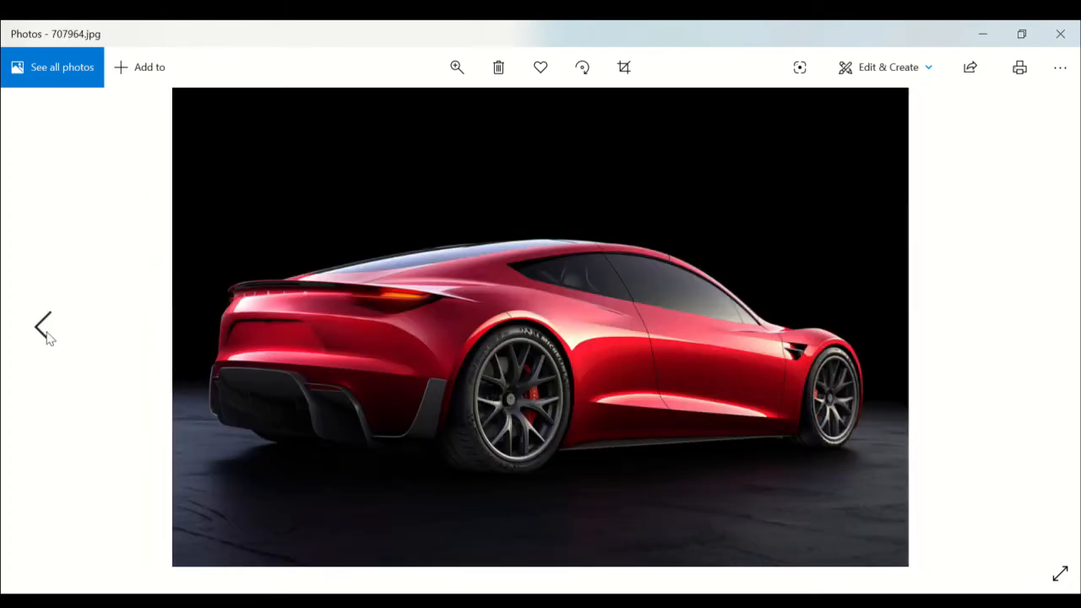
{"action": "mouse_move", "coordinate": [67, 337]}
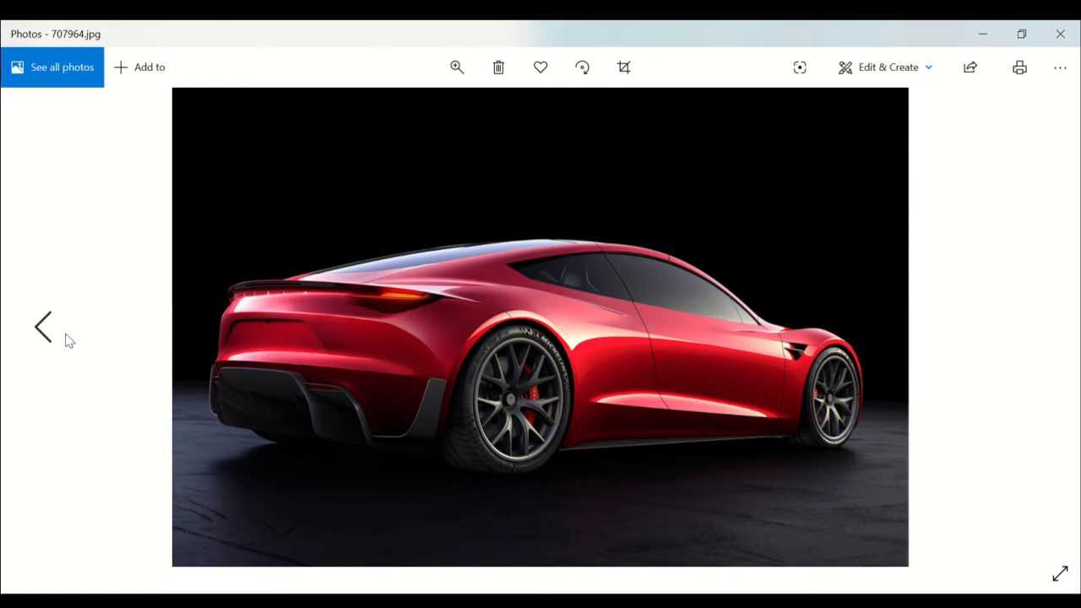
{"action": "left_click", "coordinate": [44, 328]}
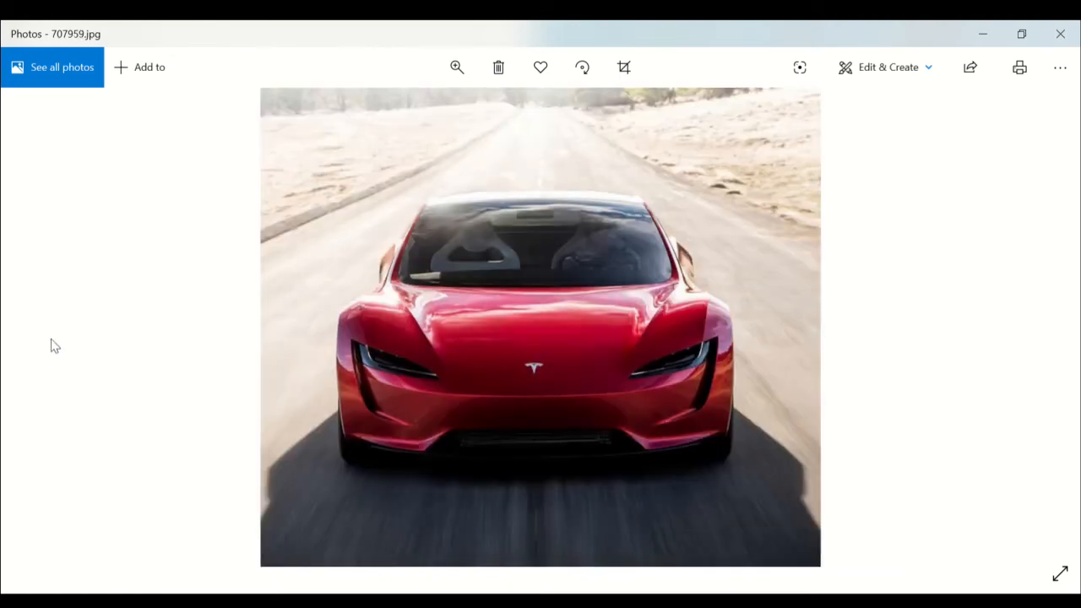
{"action": "mouse_move", "coordinate": [497, 382]}
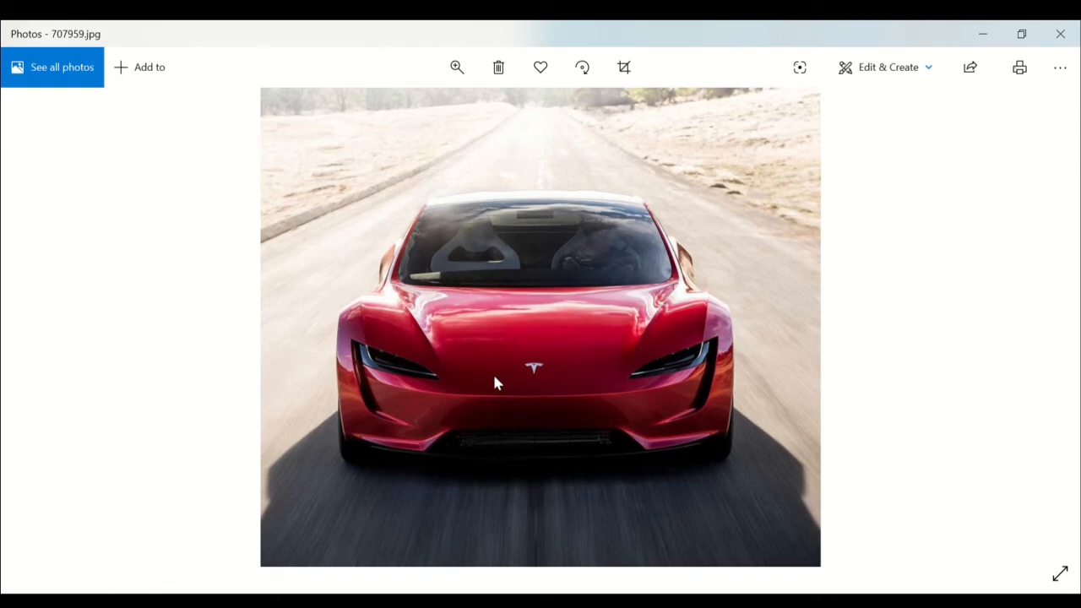
{"action": "mouse_move", "coordinate": [640, 328]}
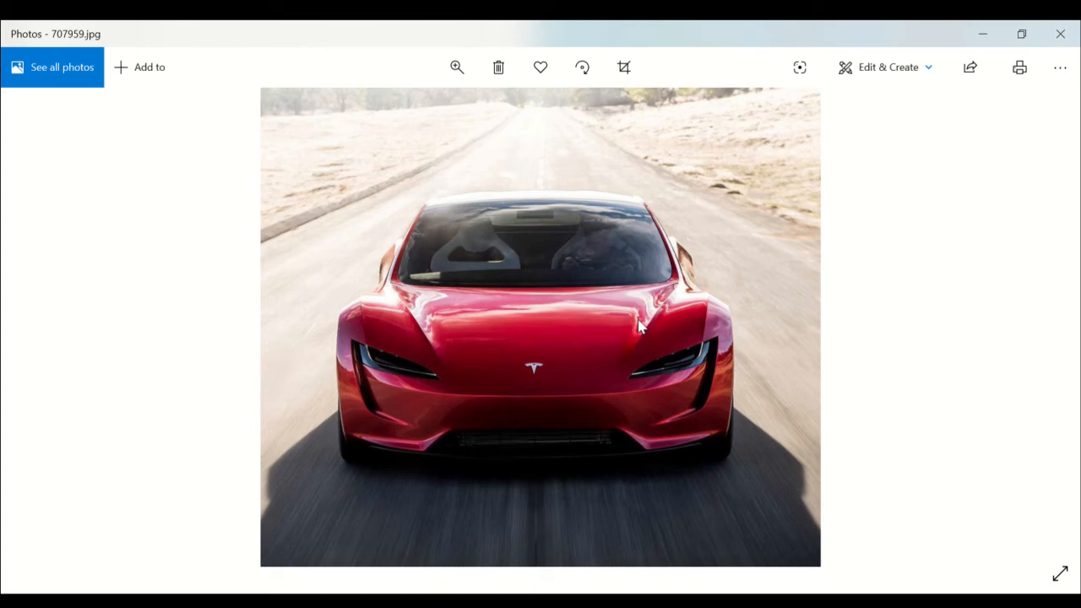
{"action": "mouse_move", "coordinate": [1034, 329]}
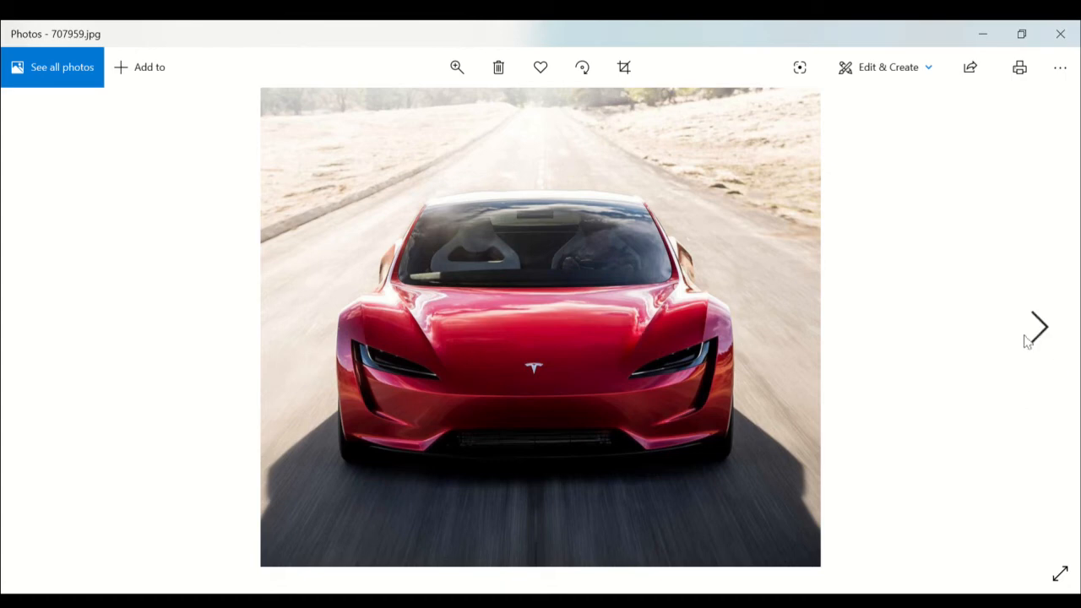
{"action": "left_click", "coordinate": [1037, 328]}
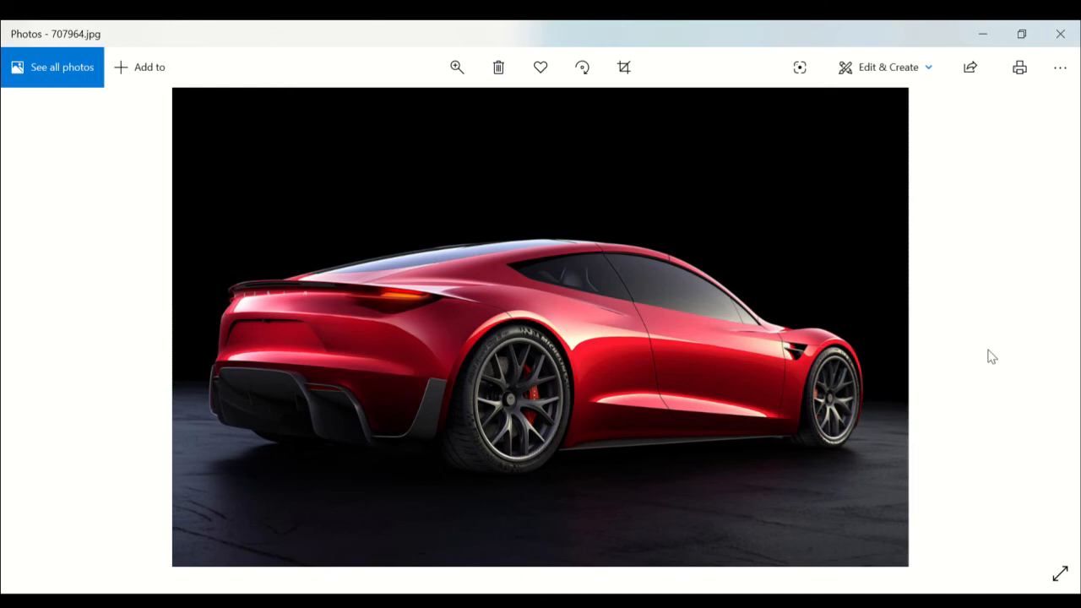
{"action": "mouse_move", "coordinate": [937, 330]}
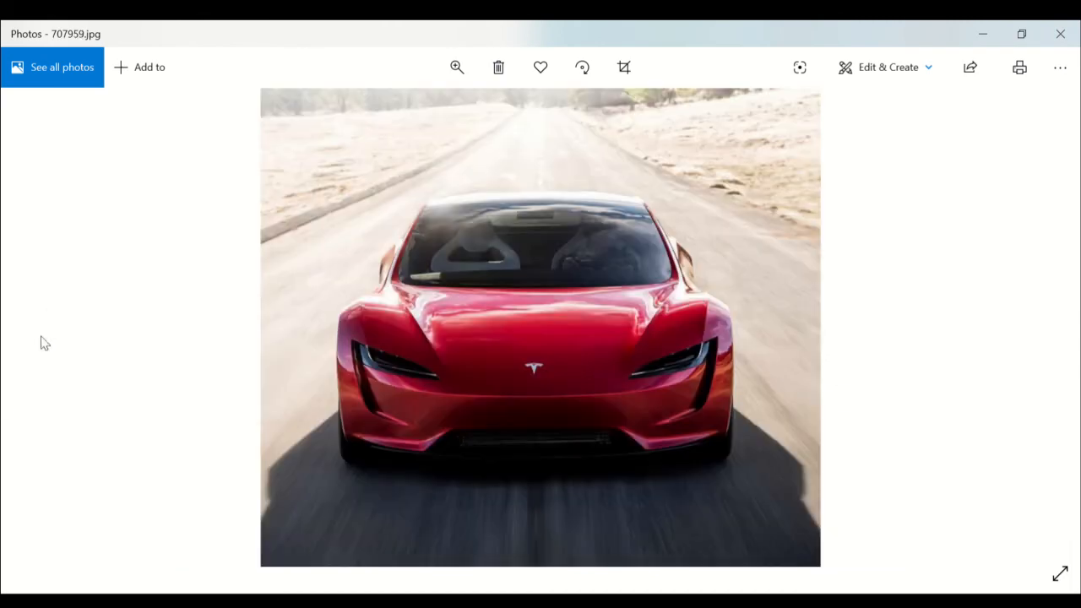
{"action": "mouse_move", "coordinate": [987, 338]}
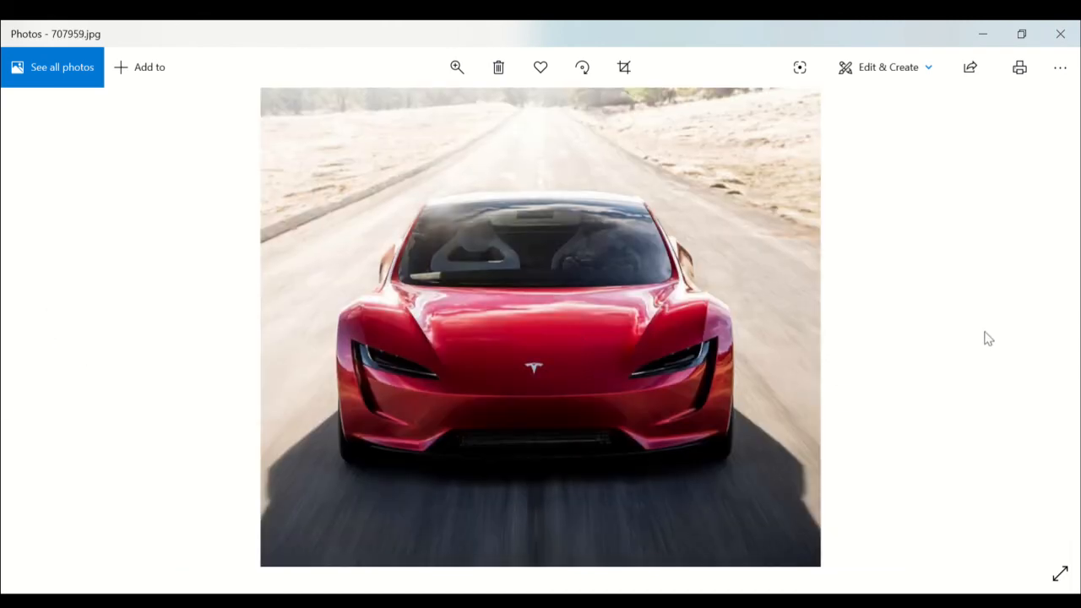
- Advance past the rear studio shot to the Roadster speeding along the hillside road
{"action": "left_click", "coordinate": [1040, 328]}
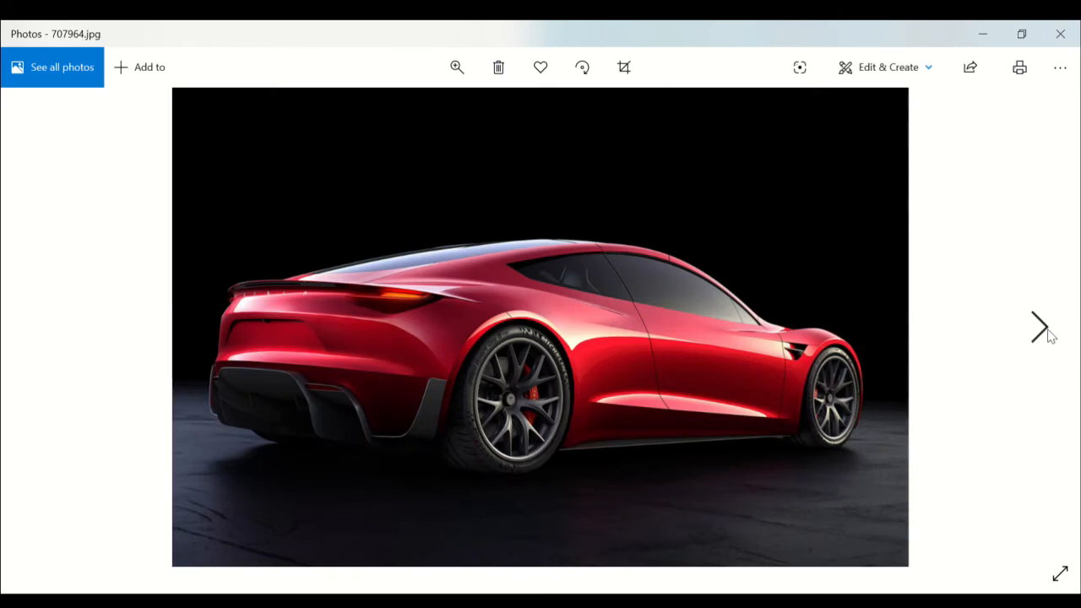
{"action": "left_click", "coordinate": [1039, 328]}
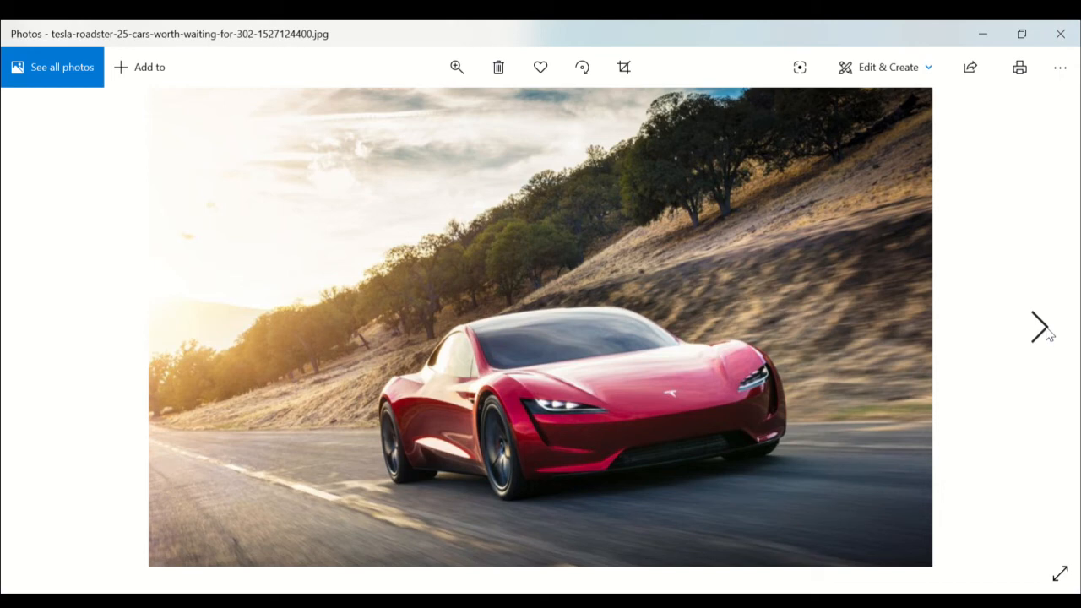
{"action": "mouse_move", "coordinate": [1047, 329]}
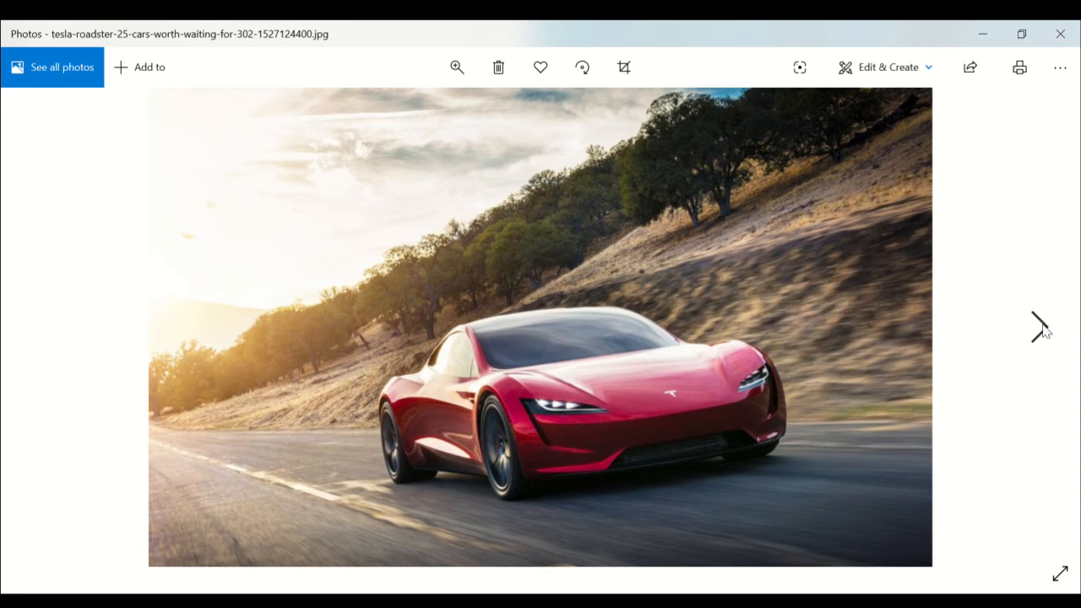
- Show the next photo, the head-on shot on the tree-lined country road
{"action": "left_click", "coordinate": [1040, 328]}
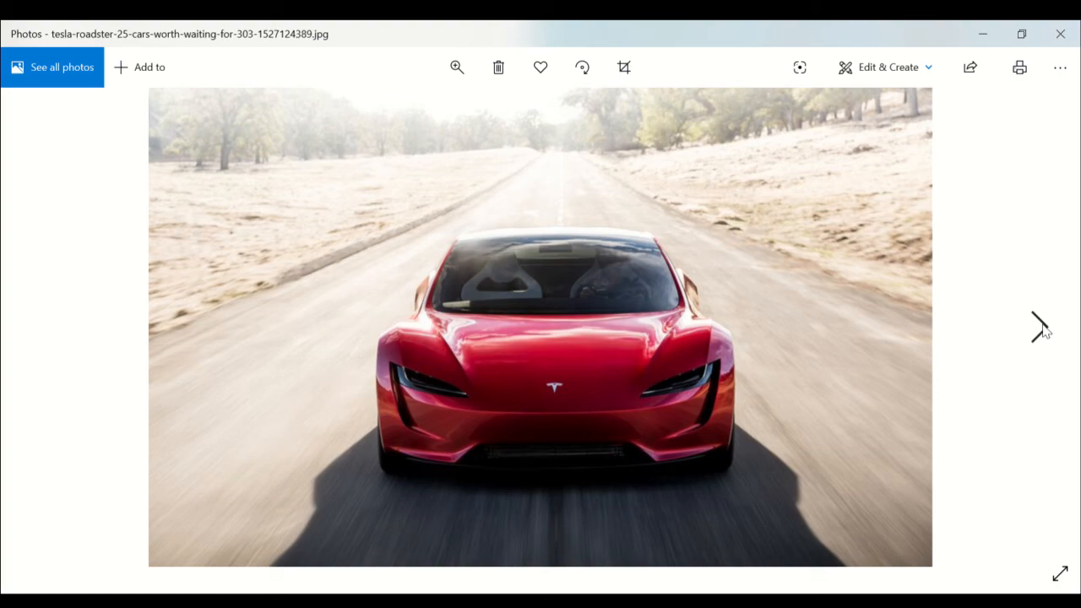
- Go forward one photo then back two to the rear studio shot 707964.jpg
{"action": "left_click", "coordinate": [1038, 328]}
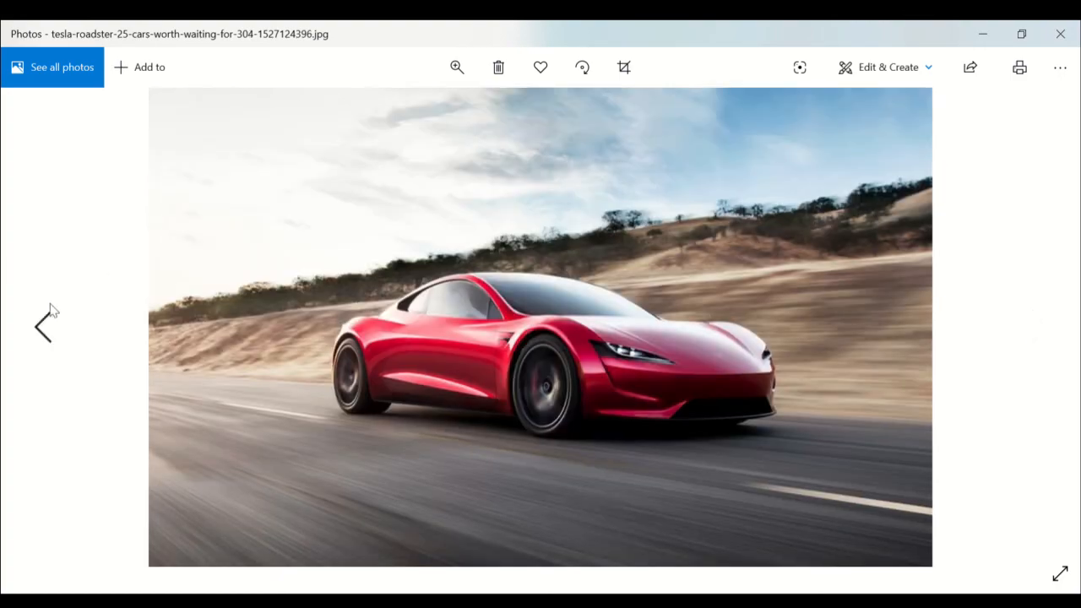
{"action": "left_click", "coordinate": [44, 328]}
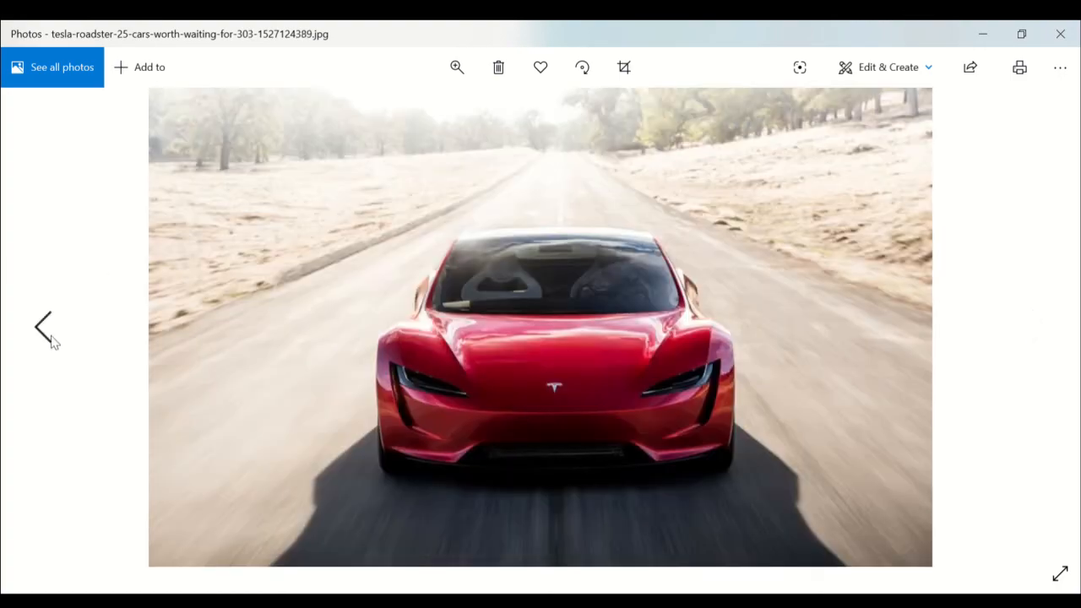
{"action": "left_click", "coordinate": [44, 328]}
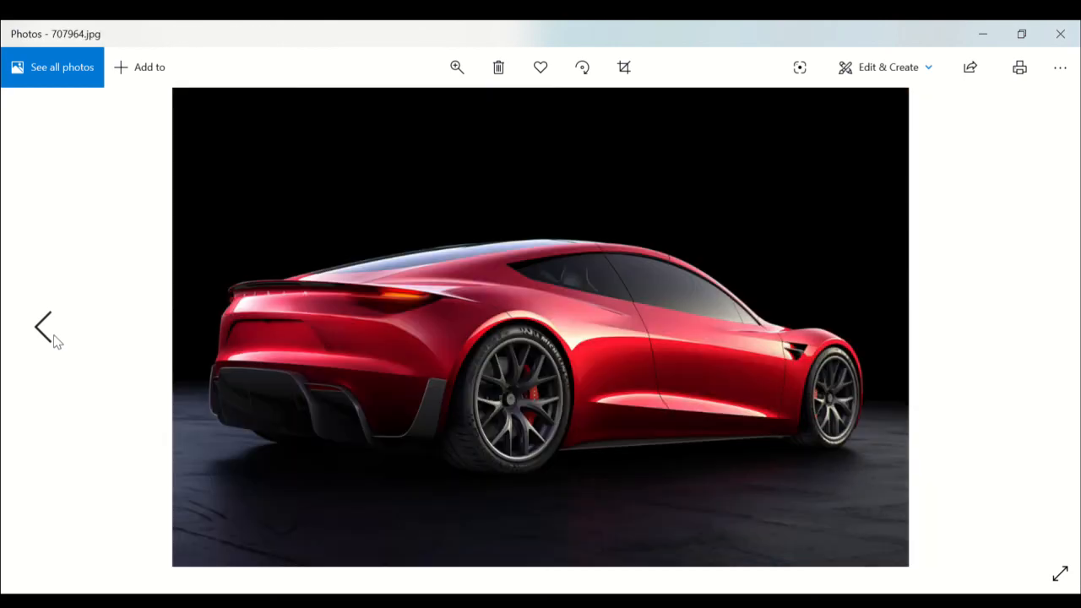
- Step back to the previous photo 707959.jpg, the Roadster driving toward the camera
{"action": "left_click", "coordinate": [44, 328]}
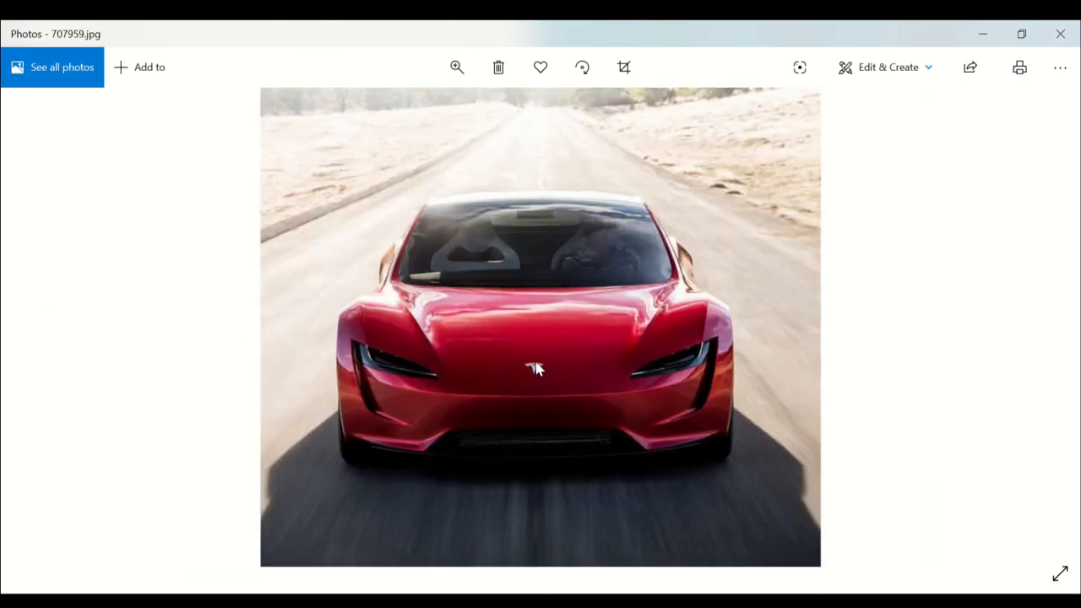
{"action": "mouse_move", "coordinate": [731, 206]}
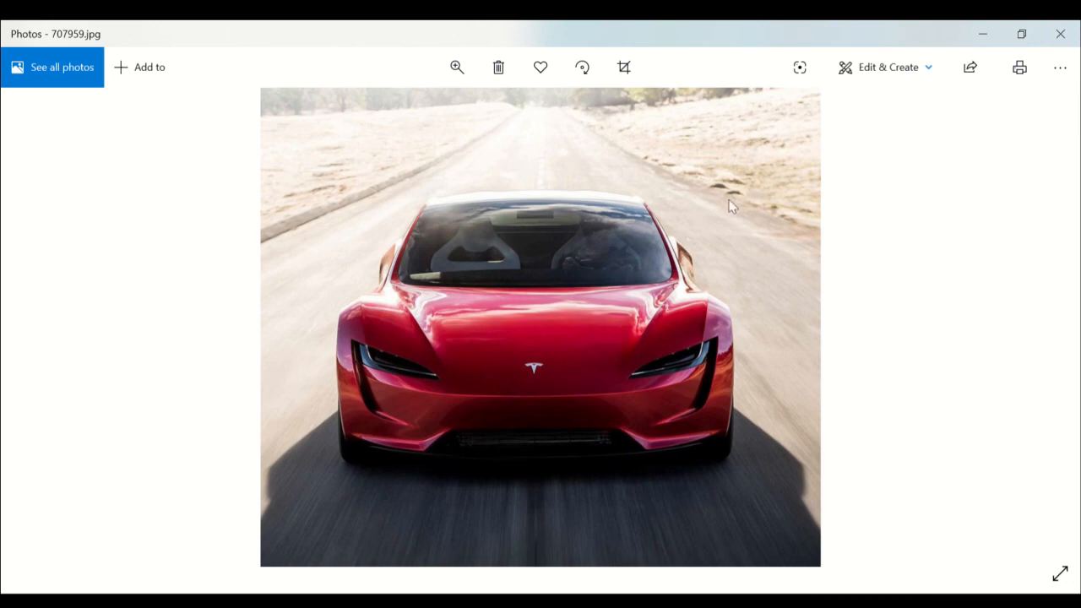